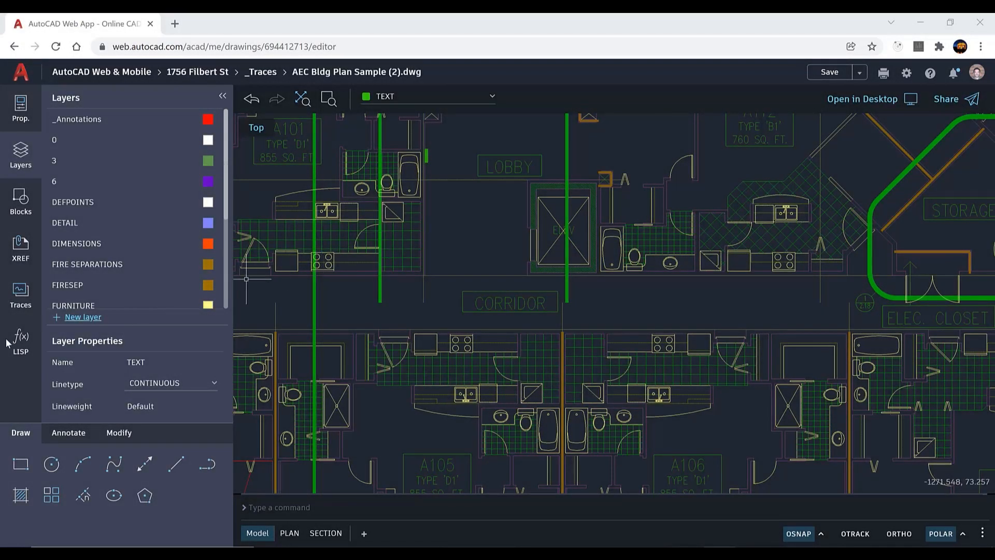
- Upload RRR.lsp from Downloads into the drawing's LISP support files
click(21, 343)
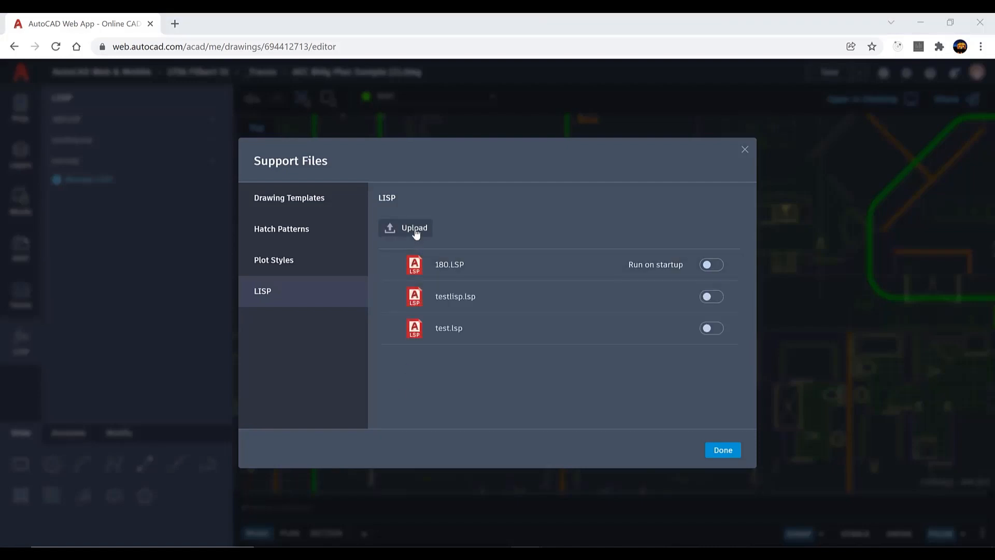
click(414, 228)
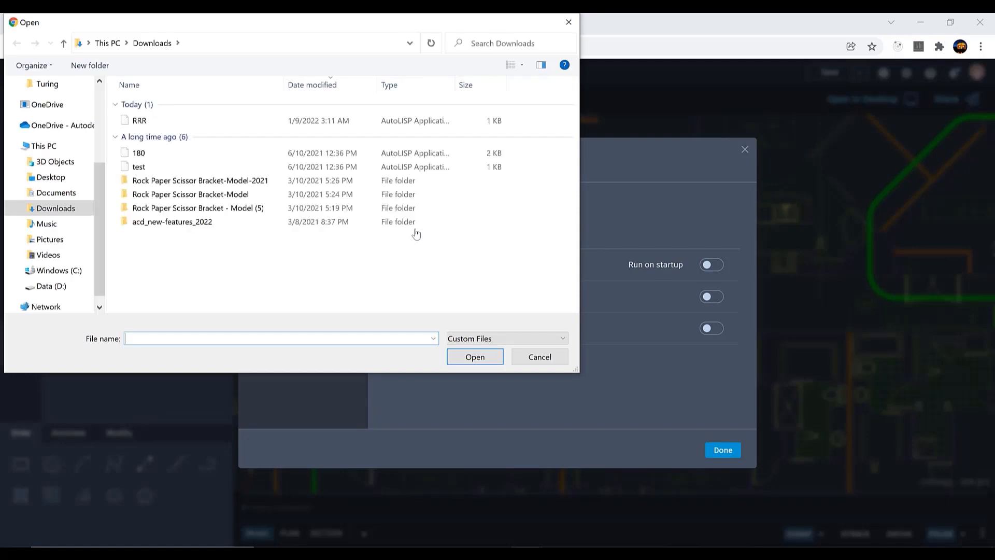
click(539, 356)
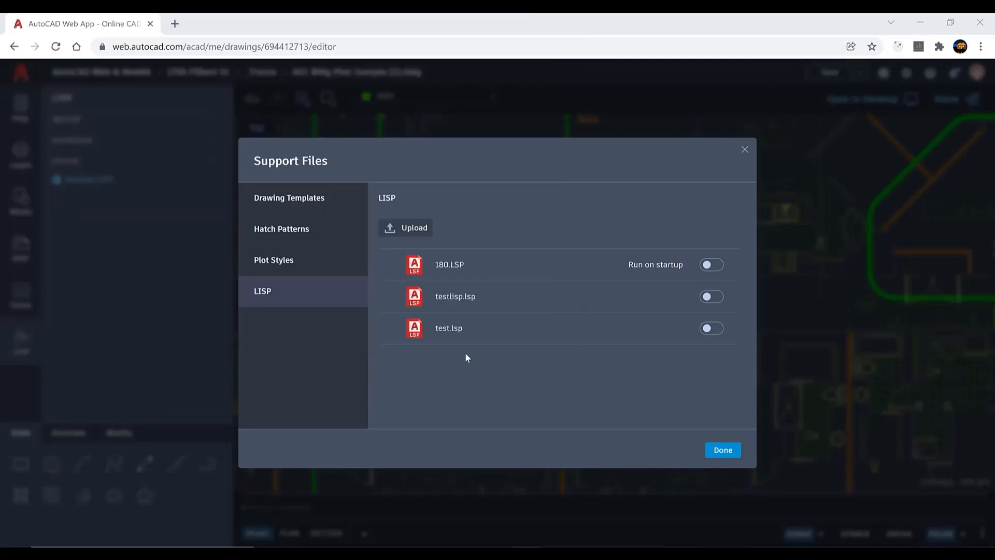
click(406, 227)
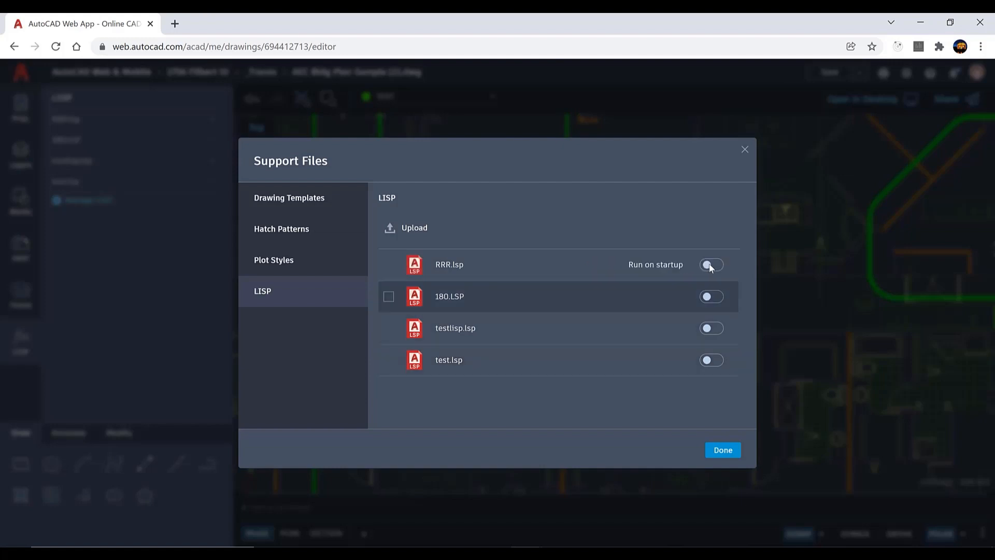
- Set RRR.lsp to run on startup and finish managing the support files
click(711, 265)
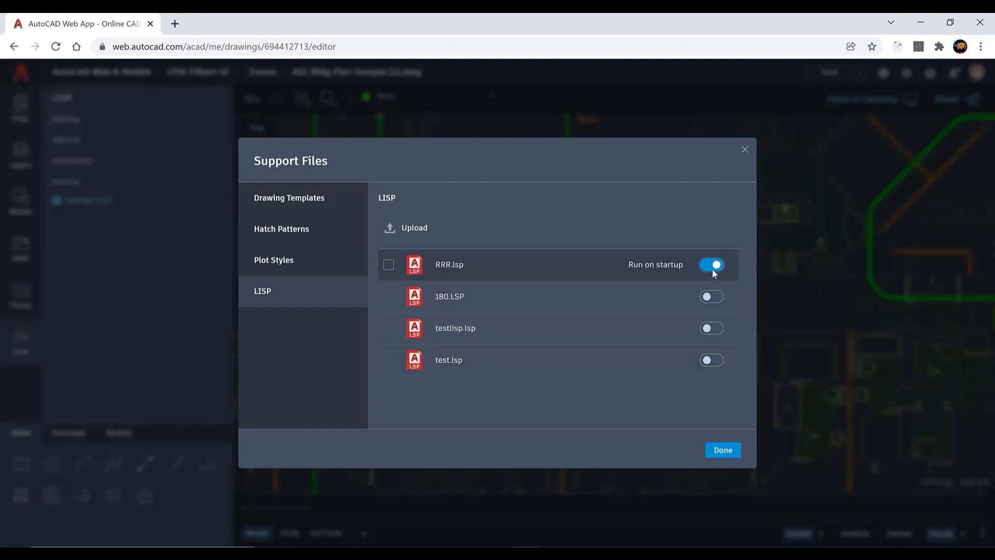
click(723, 450)
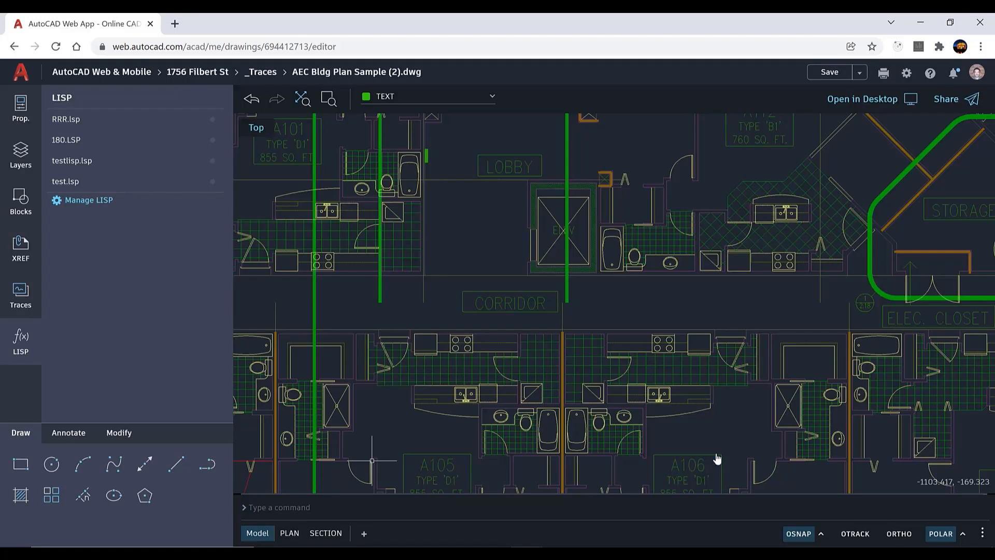
text(r)
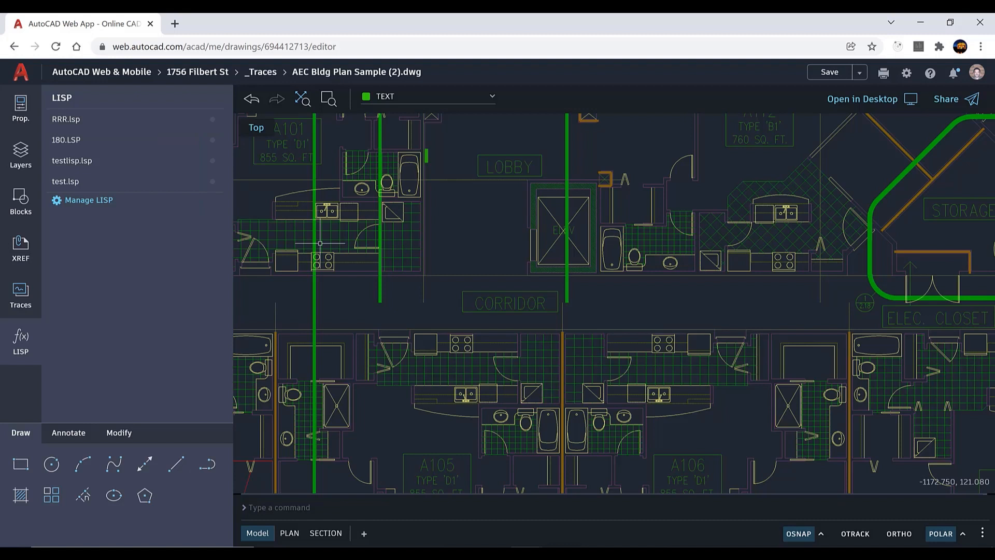
text(rrr)
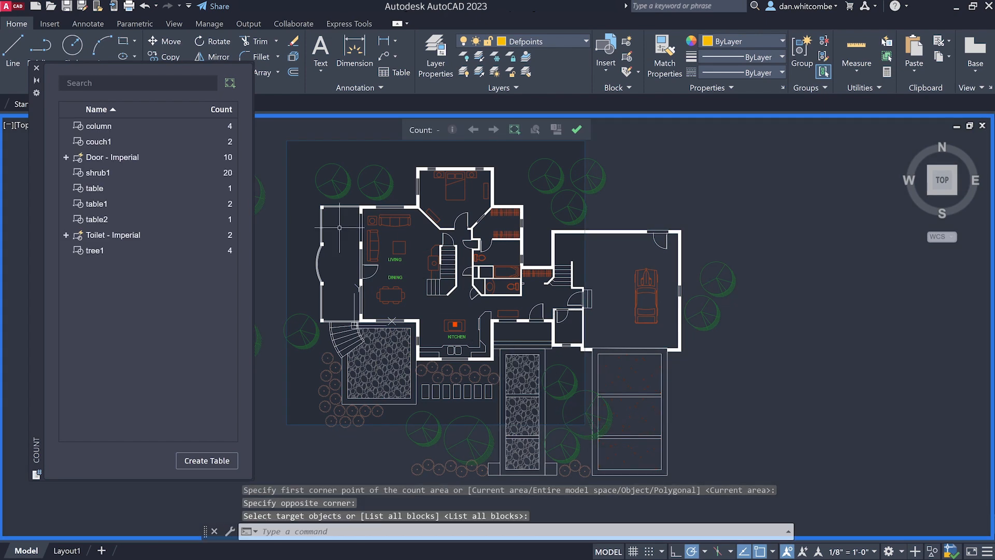
mouse_move(183, 281)
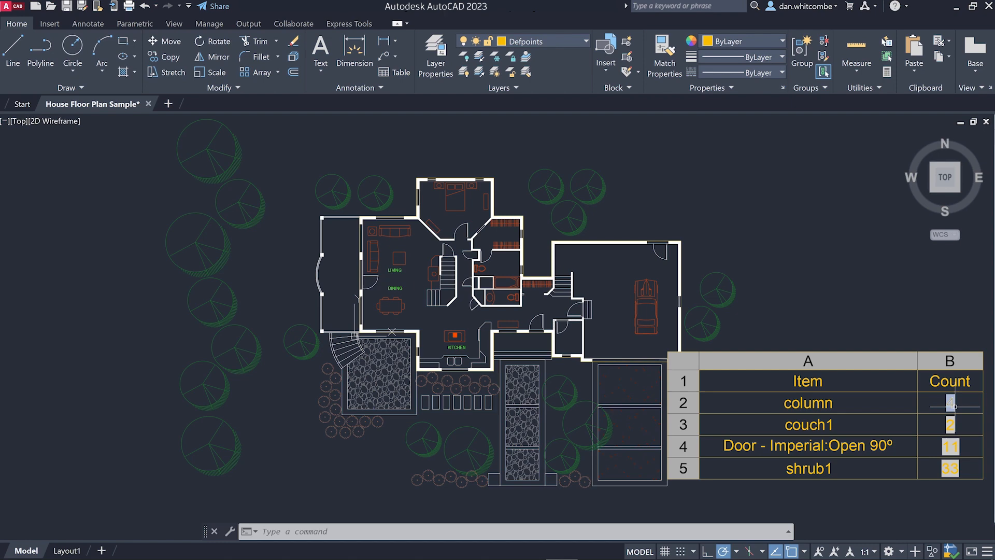
- Close the Count palette and show the 33 shrub1 instances from the table's count cell
click(946, 403)
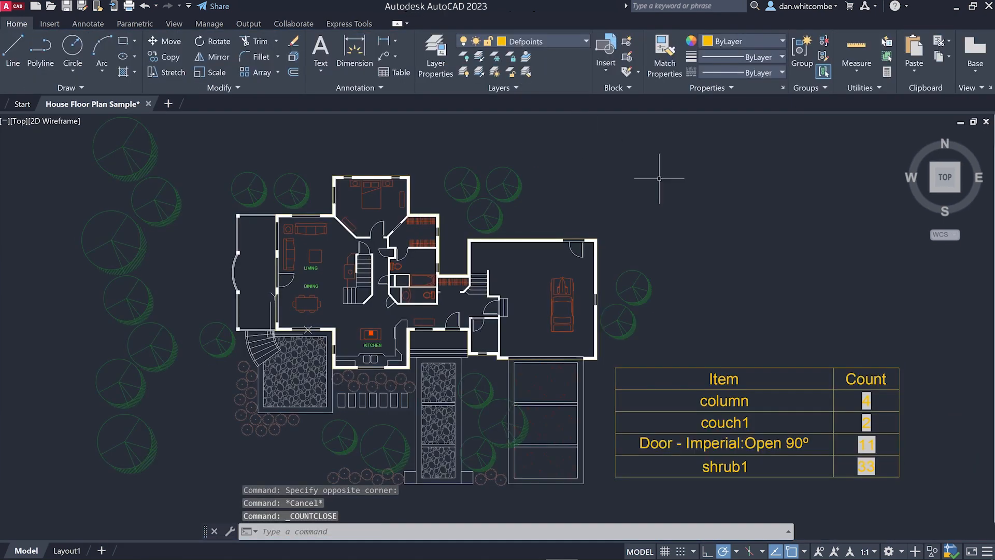
click(865, 466)
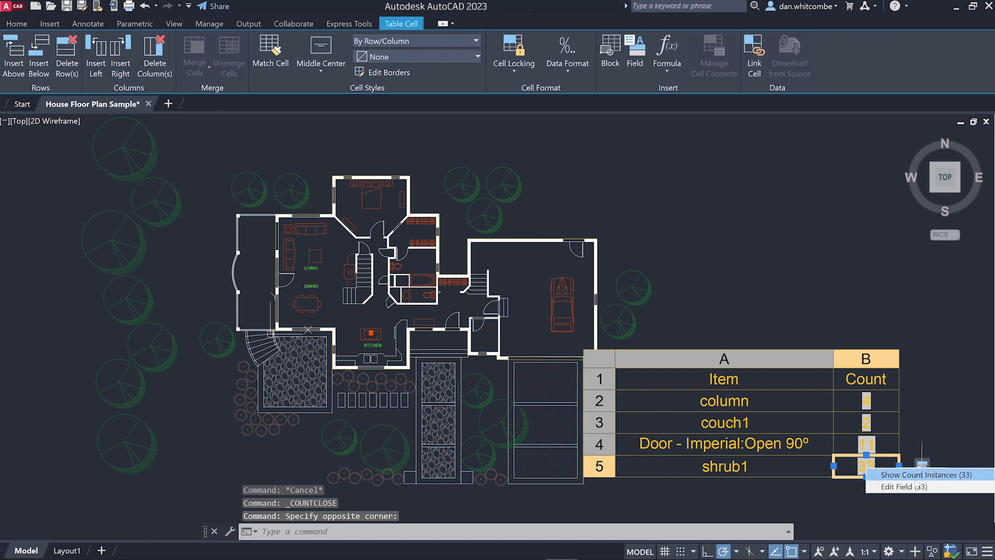
click(933, 475)
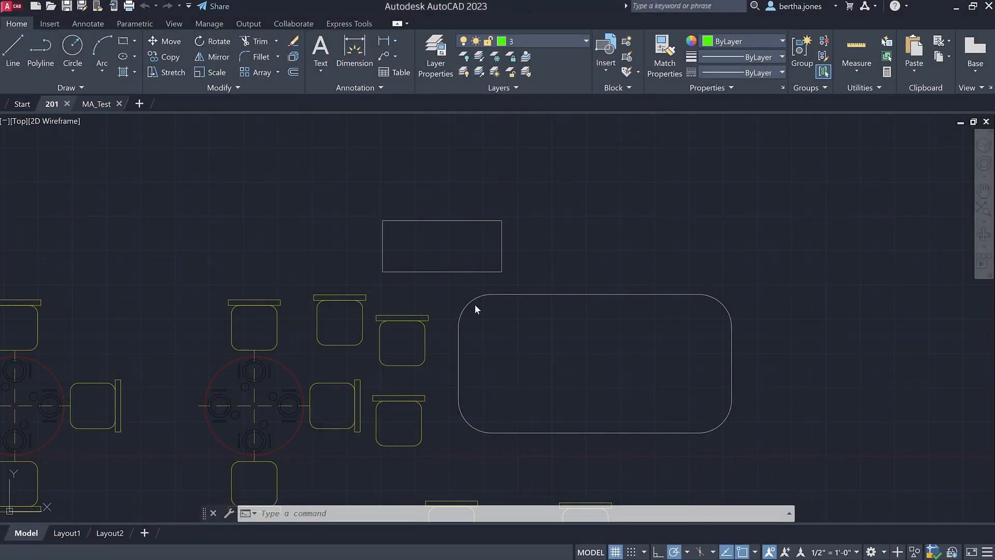
- Float MA_Test in its own window, then dock it back into the file tab bar
click(96, 103)
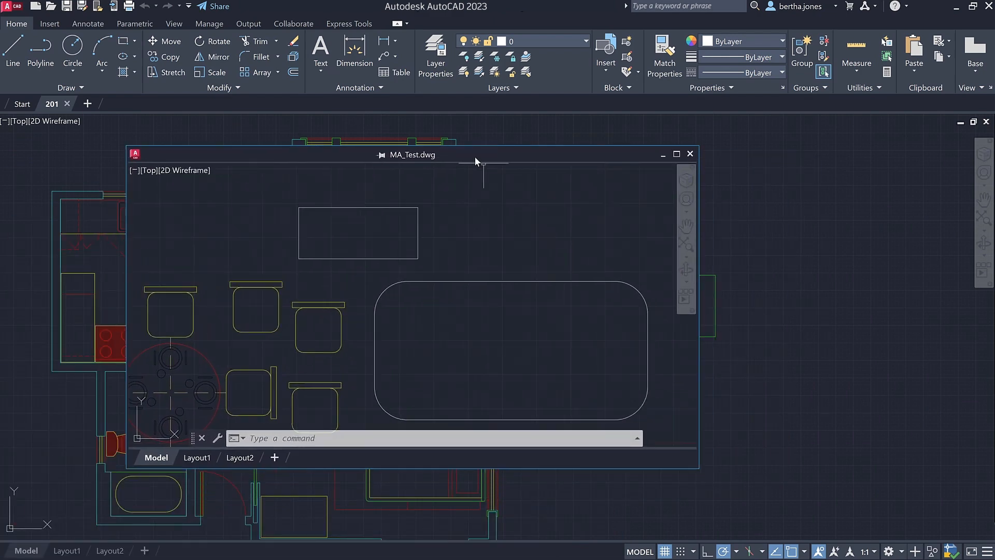
click(676, 153)
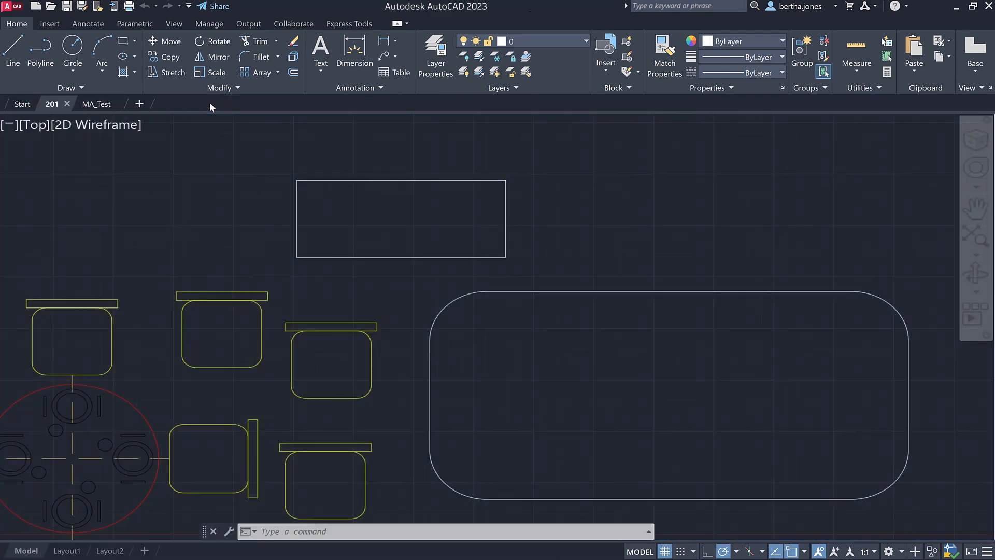
click(96, 103)
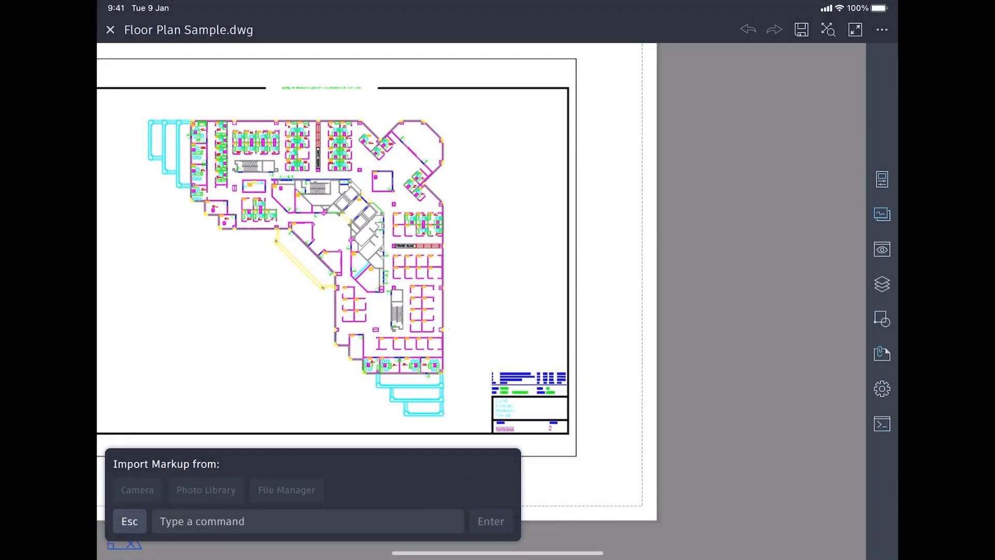
- Photograph the marked-up prints, fit the scan outline to the paper and save the pages
click(137, 489)
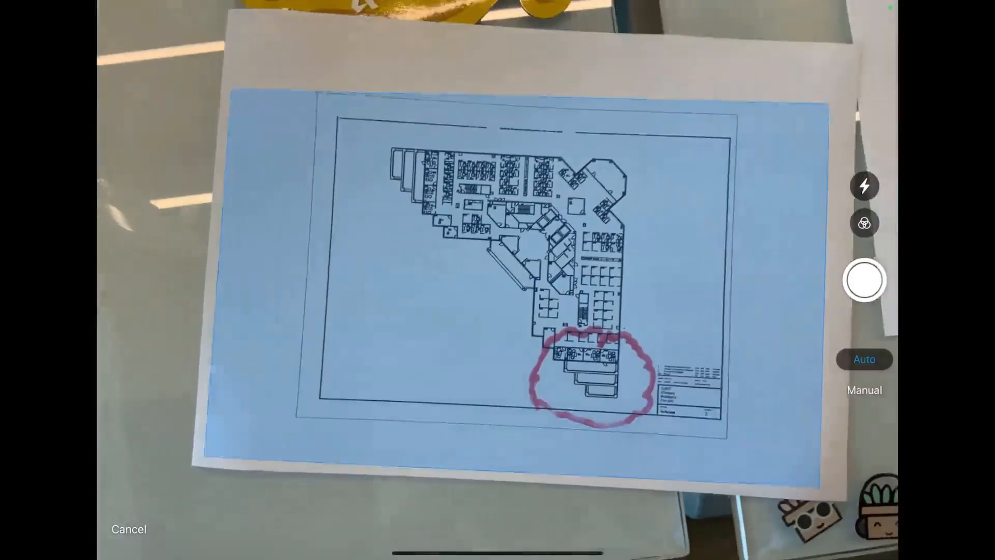
click(863, 280)
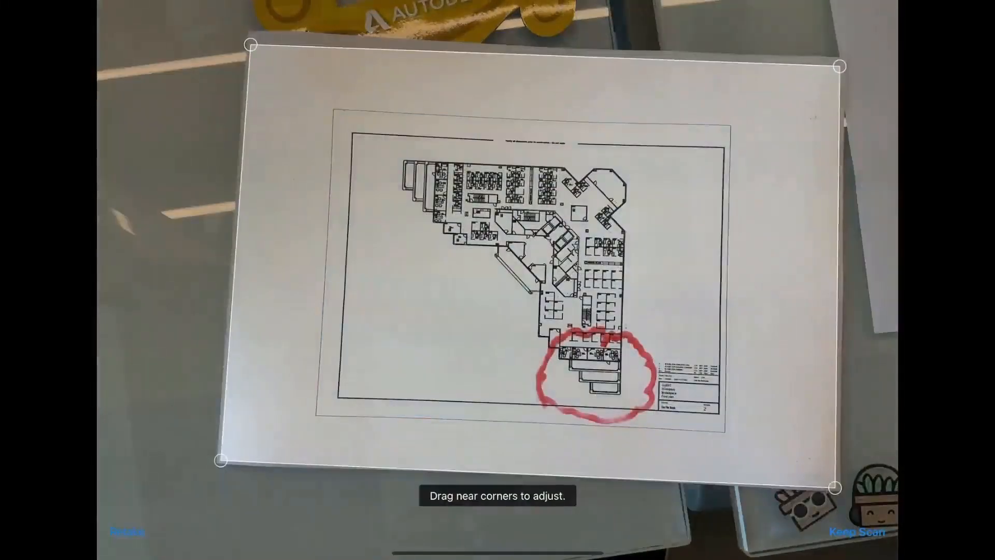
drag(842, 63, 724, 138)
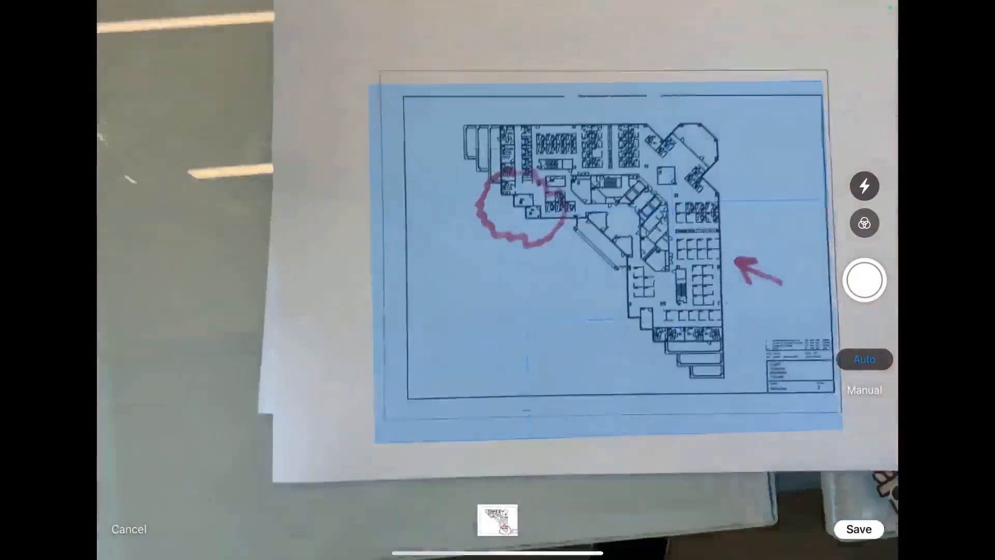
click(864, 280)
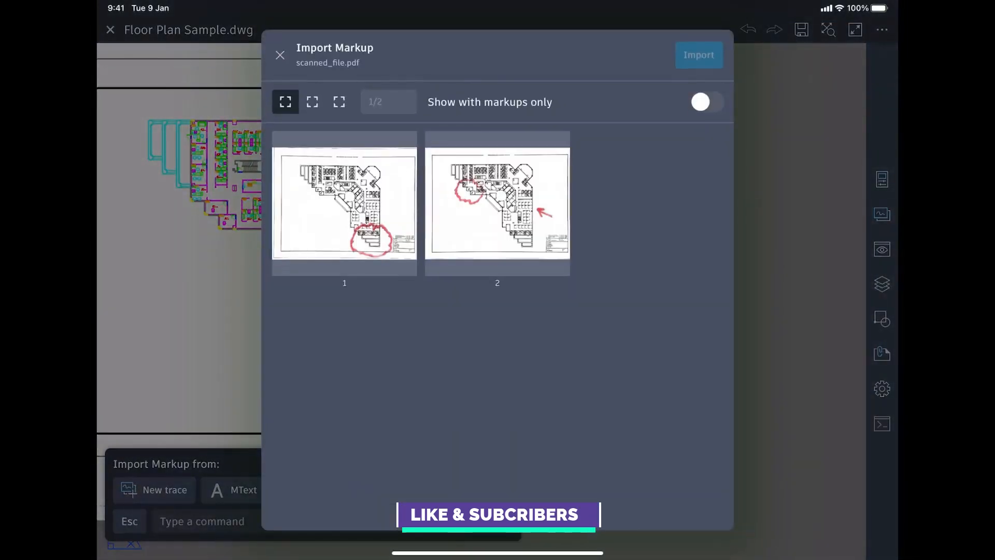
- Import the scanned markup as a trace and fade its paper background
click(699, 55)
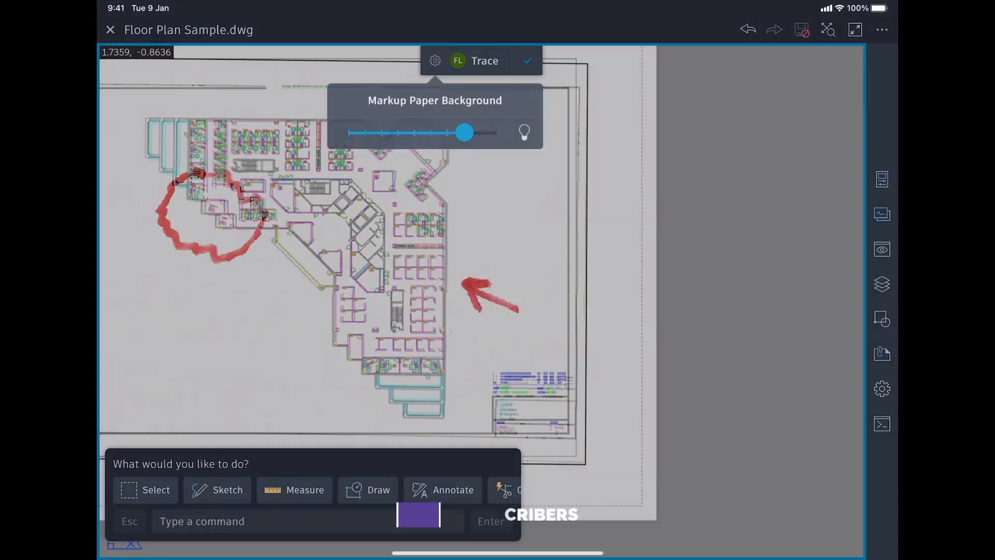
drag(463, 133, 371, 132)
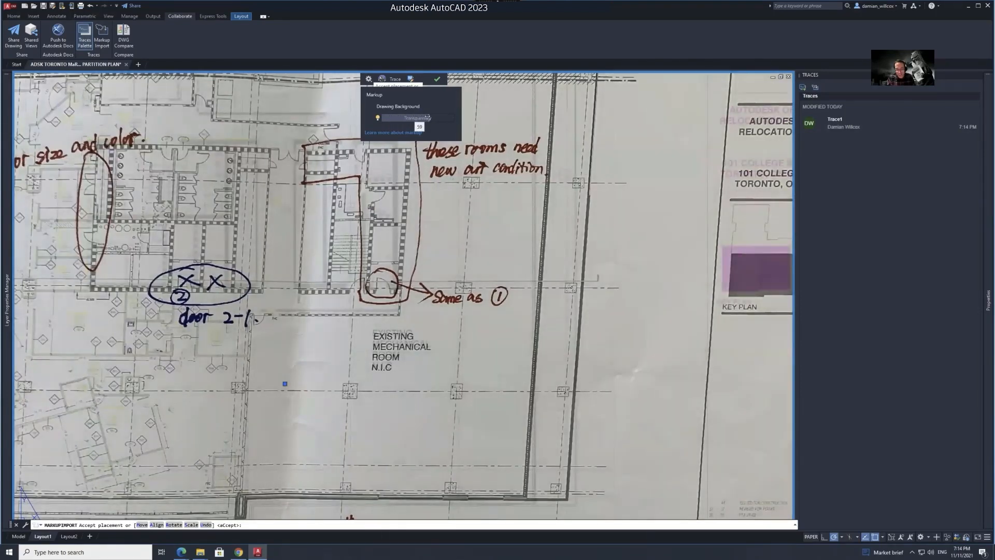
- Fade the drawing background and insert handwritten notes 2 and 1 as MText
drag(419, 117, 440, 118)
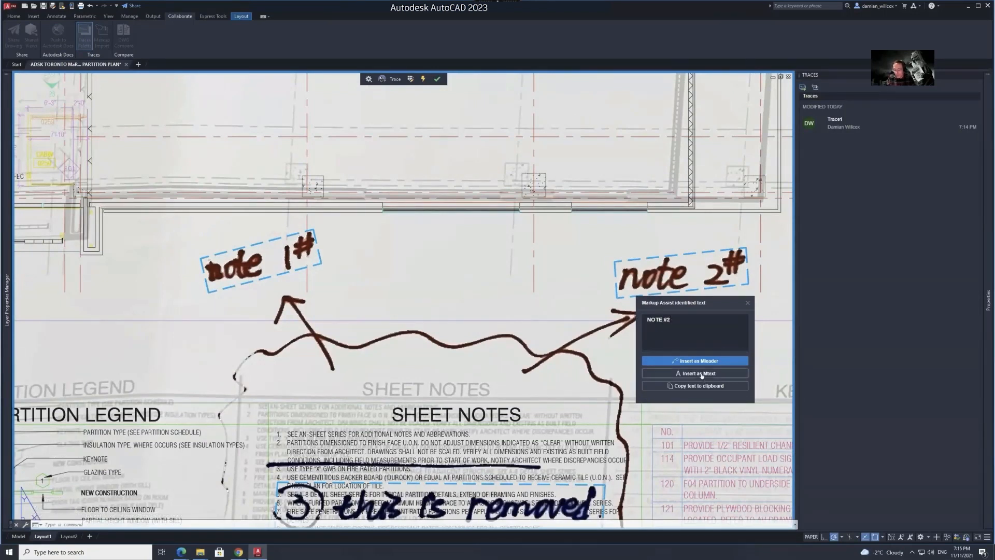
click(694, 373)
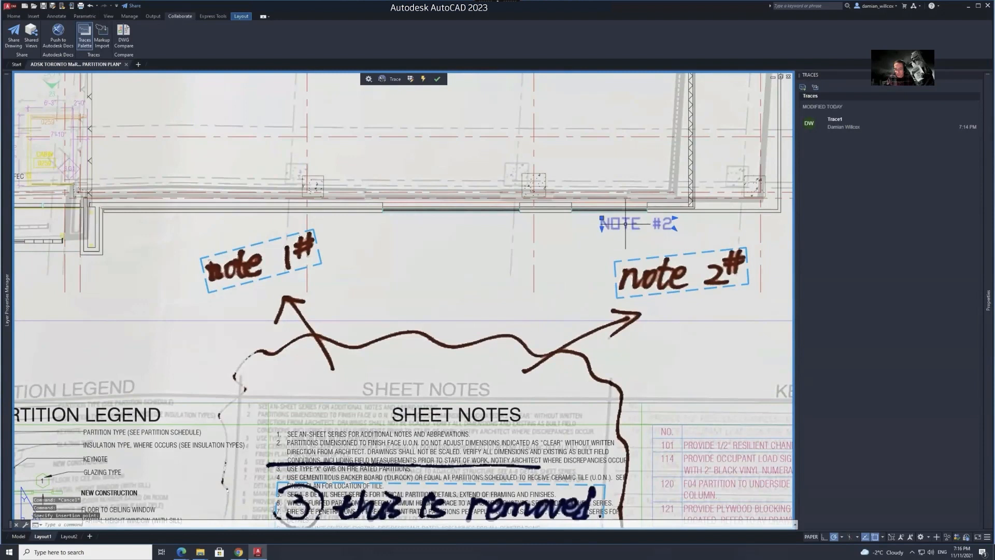
click(259, 268)
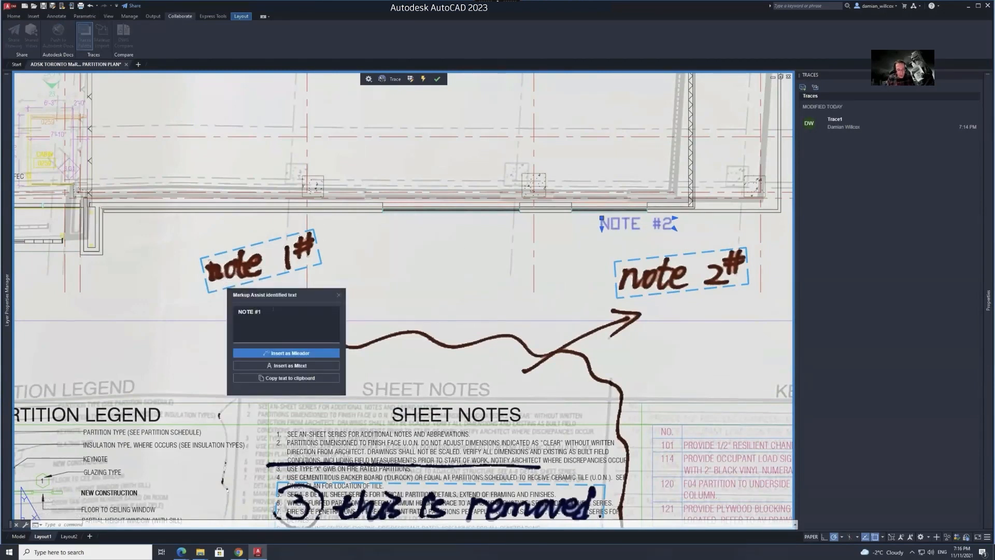
click(286, 365)
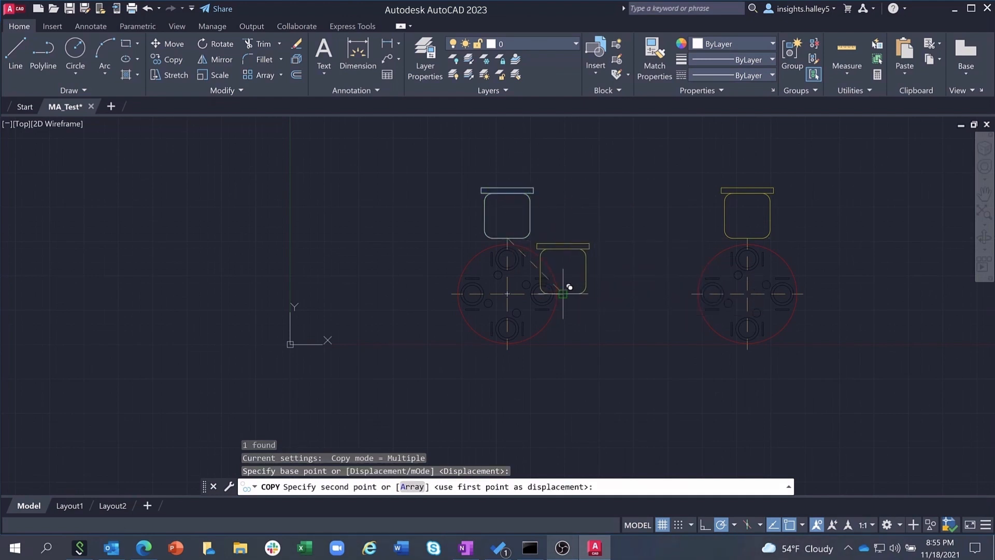
- Finish copying the chair around the left round table
right_click(579, 276)
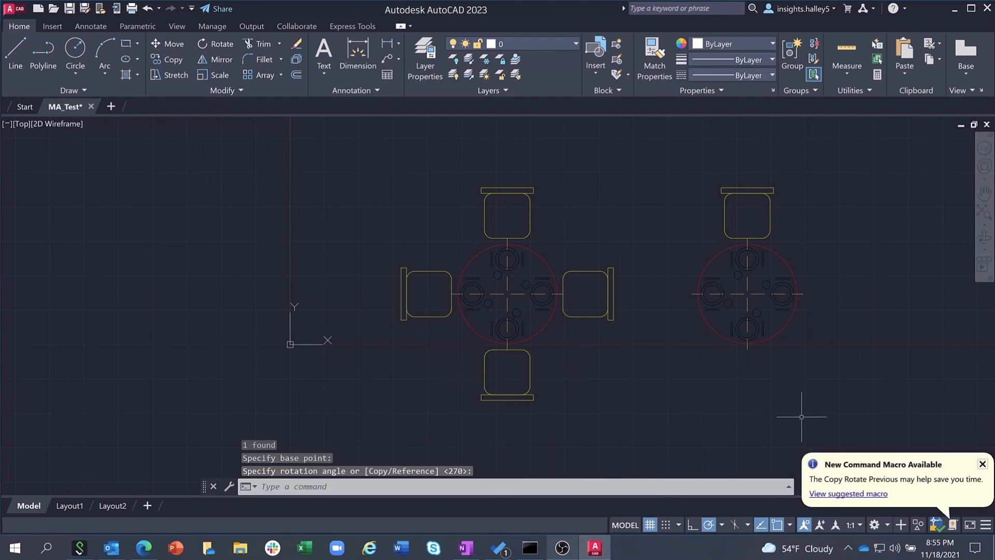
mouse_move(803, 435)
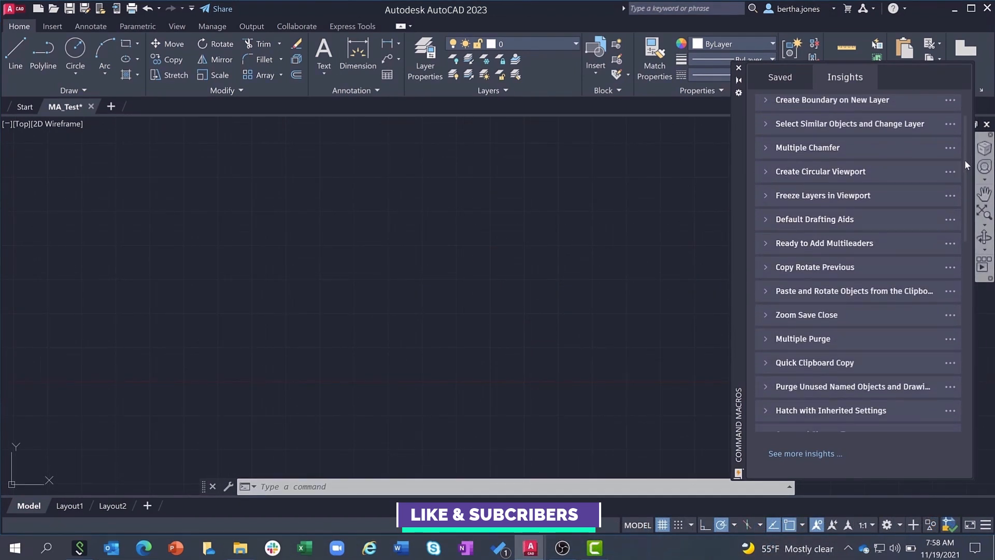
- Scroll the Insights macro list and expand Insert Block at 1:1 and Add Aligned Dimensions
scroll(down, 3)
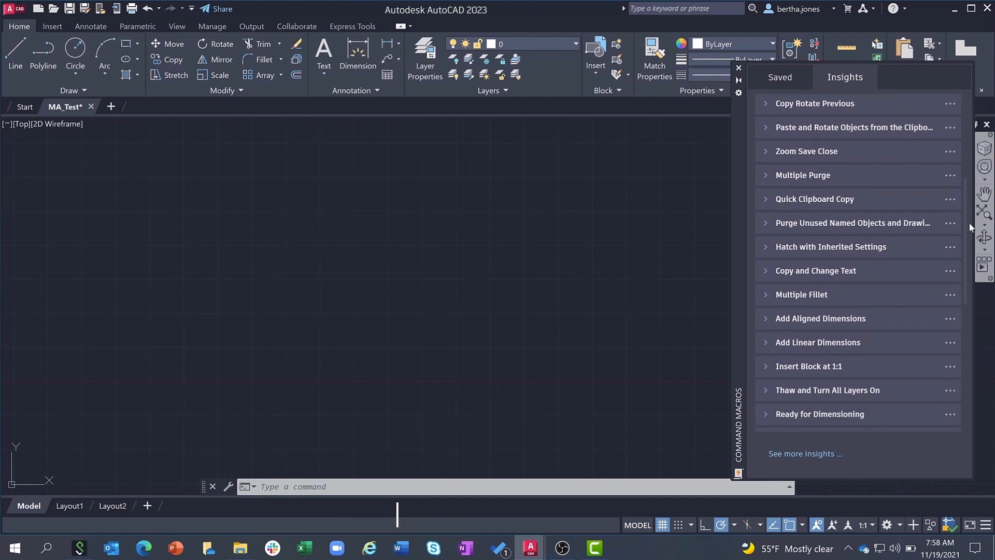
scroll(down, 3)
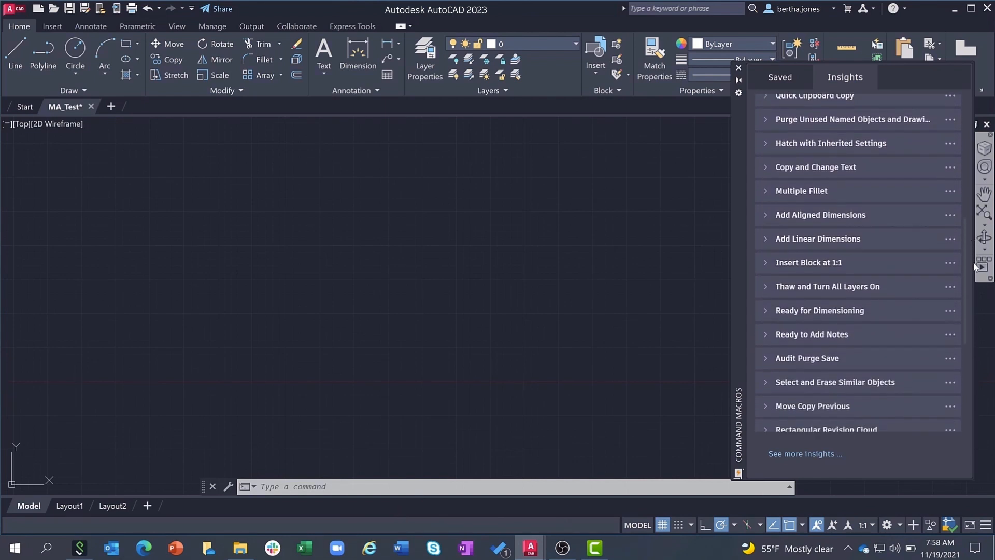
scroll(down, 3)
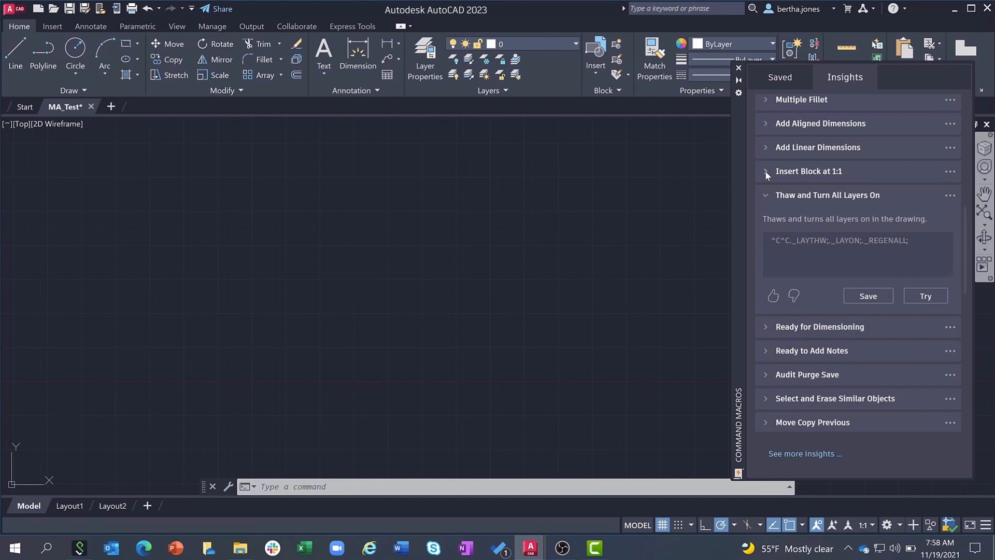
click(766, 172)
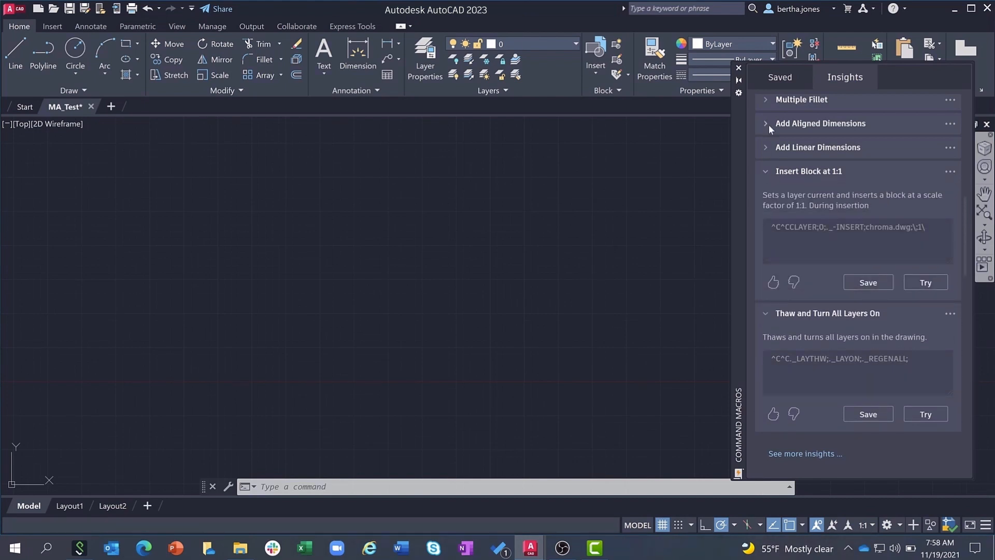
click(765, 123)
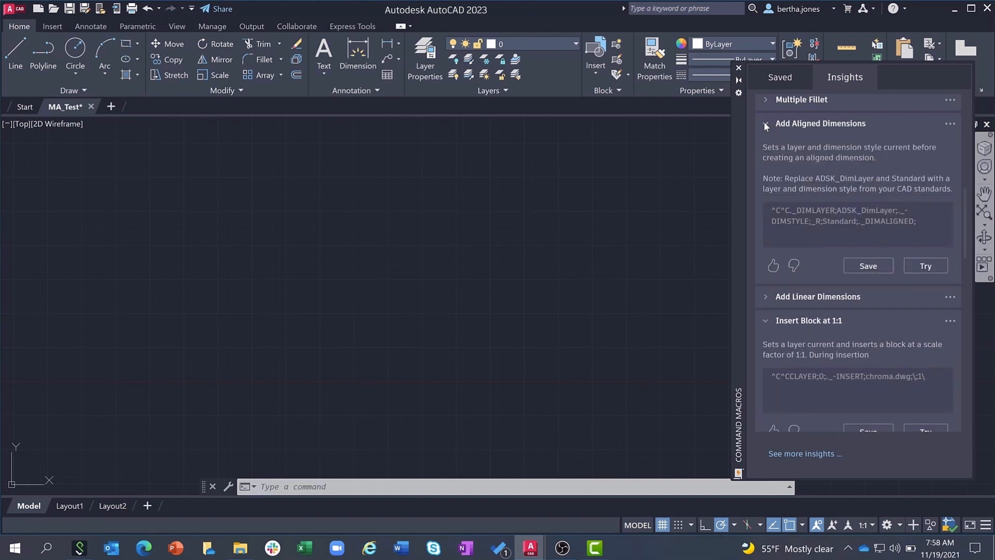
click(765, 296)
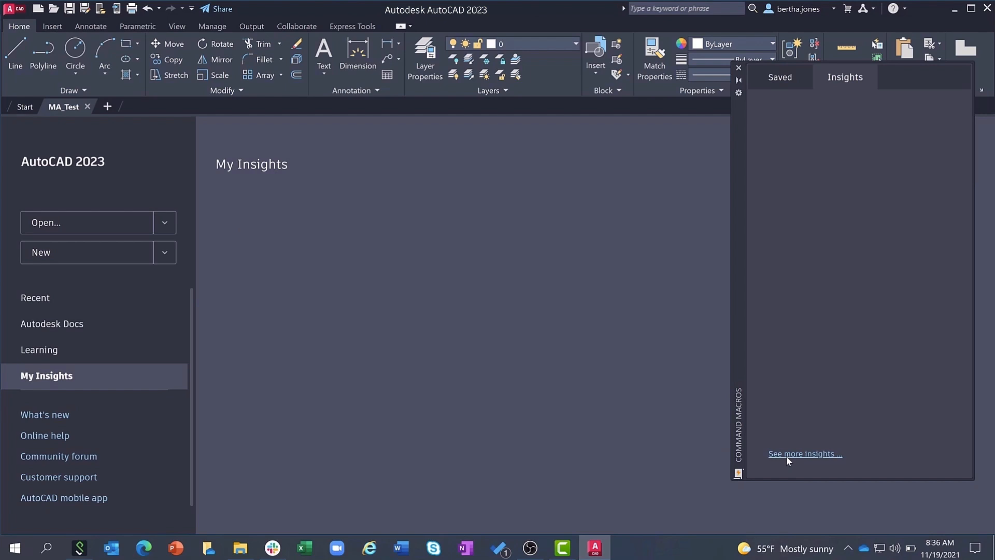
- Show the My Insights page with its feature tips and command recommendations
click(738, 69)
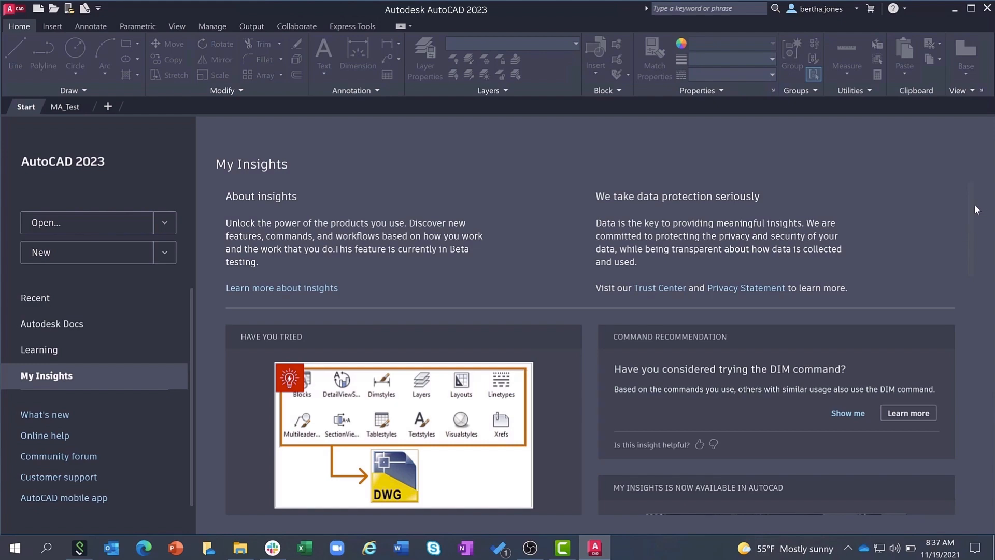
scroll(down, 3)
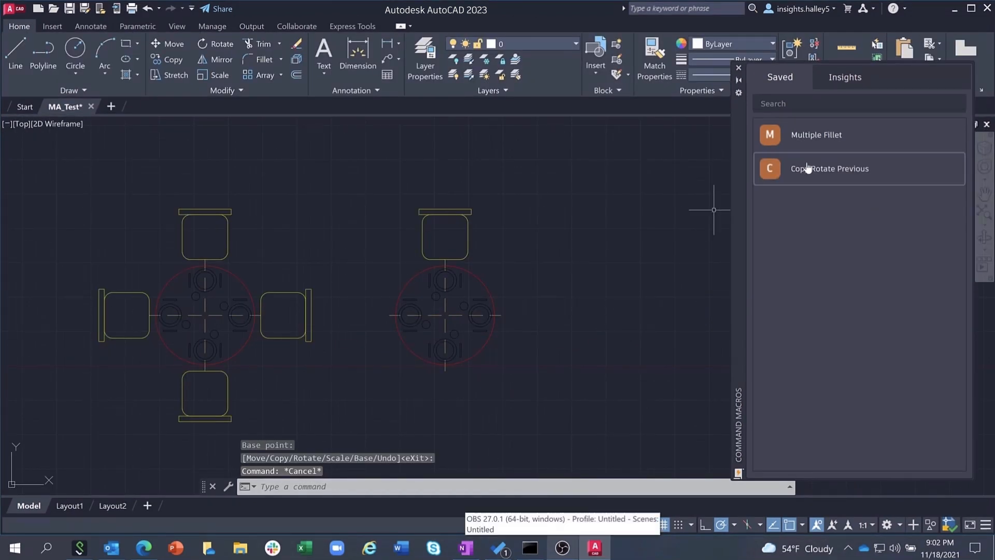
- Run the saved Copy Rotate Previous macro to seat four chairs at the right table
click(830, 168)
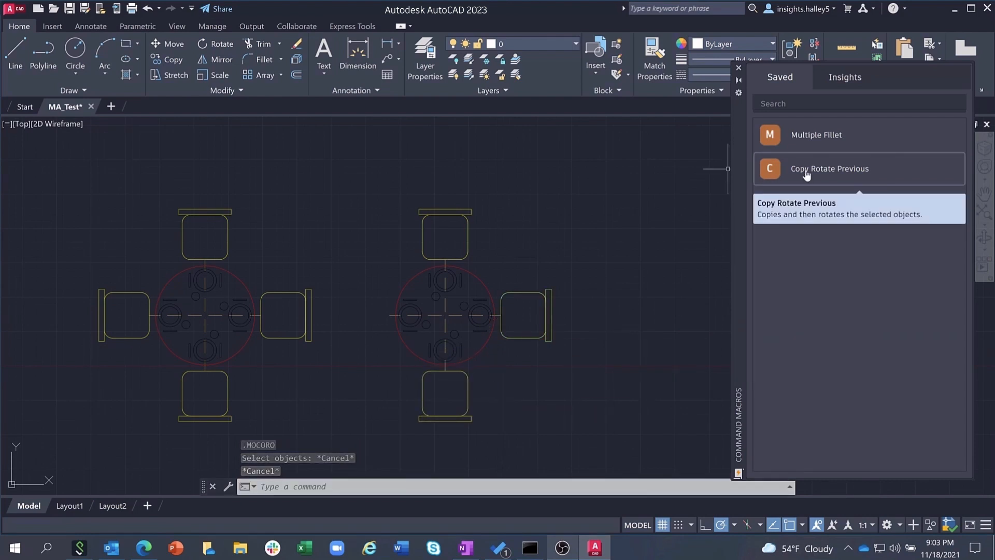
right_click(829, 168)
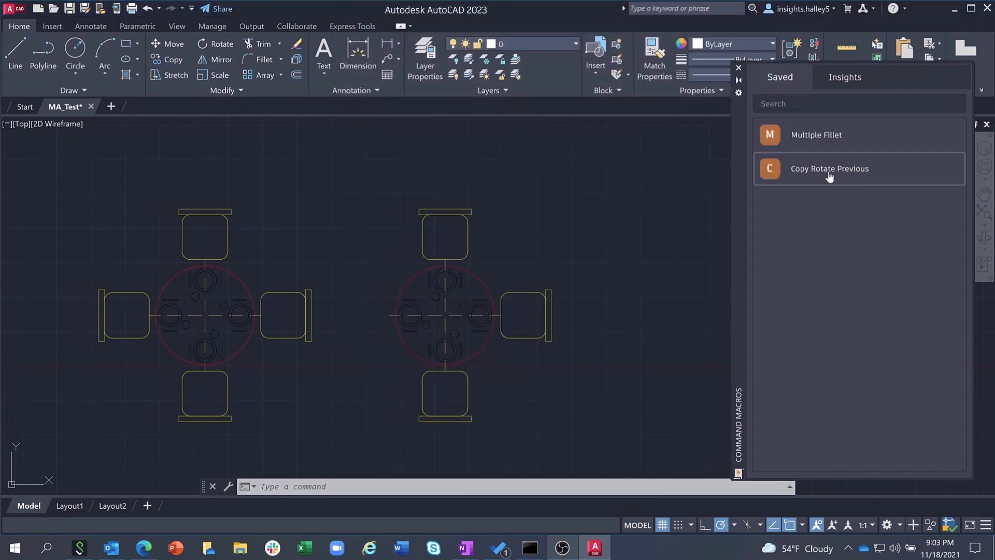
- Bring up the Command Macro Editor for Copy Rotate Previous
right_click(830, 172)
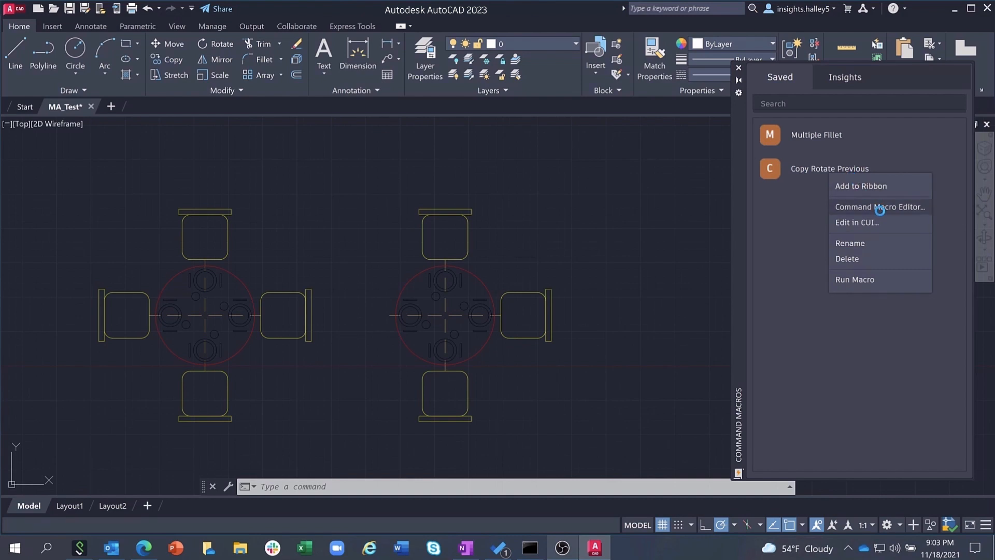
click(879, 206)
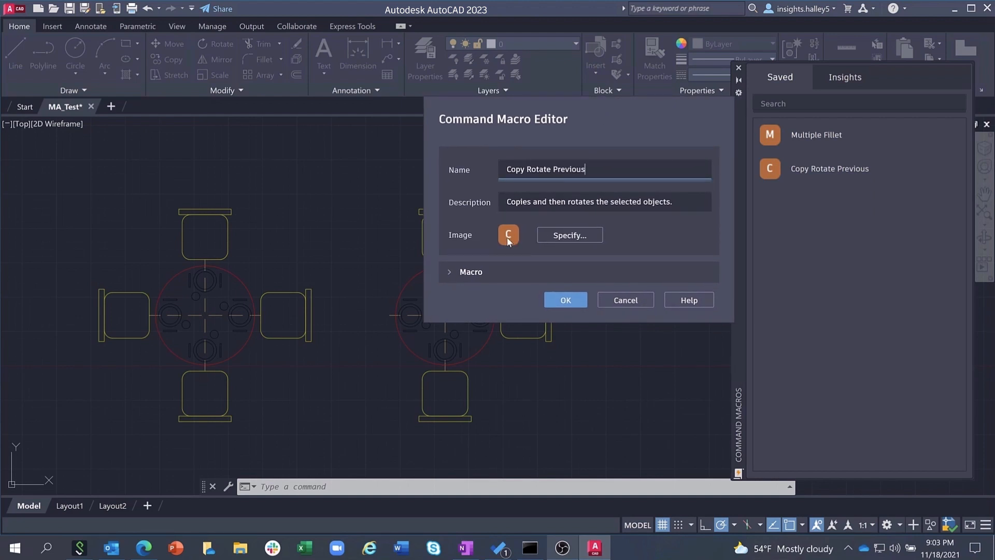
click(471, 272)
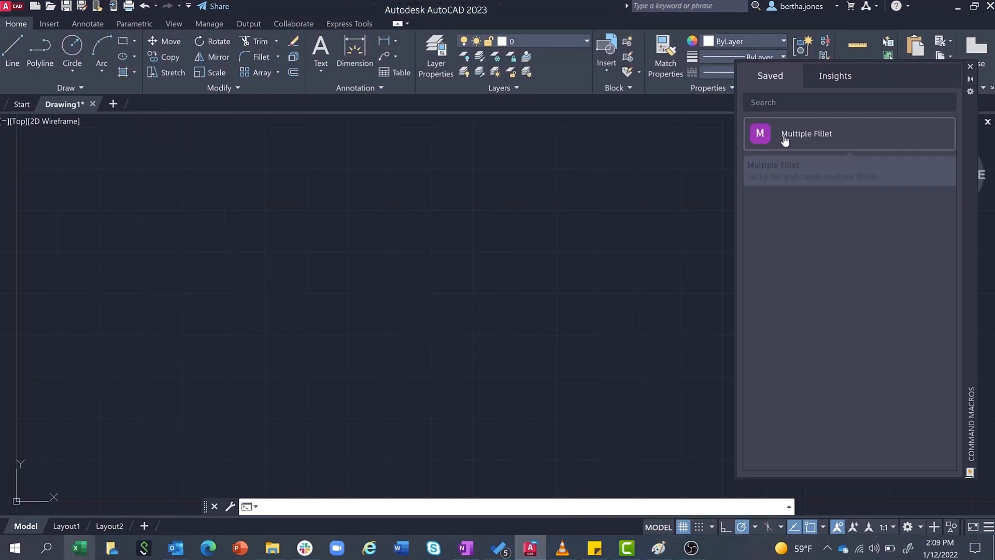
- Add the Multiple Fillet macro to the ribbon's new Automation tab
right_click(807, 133)
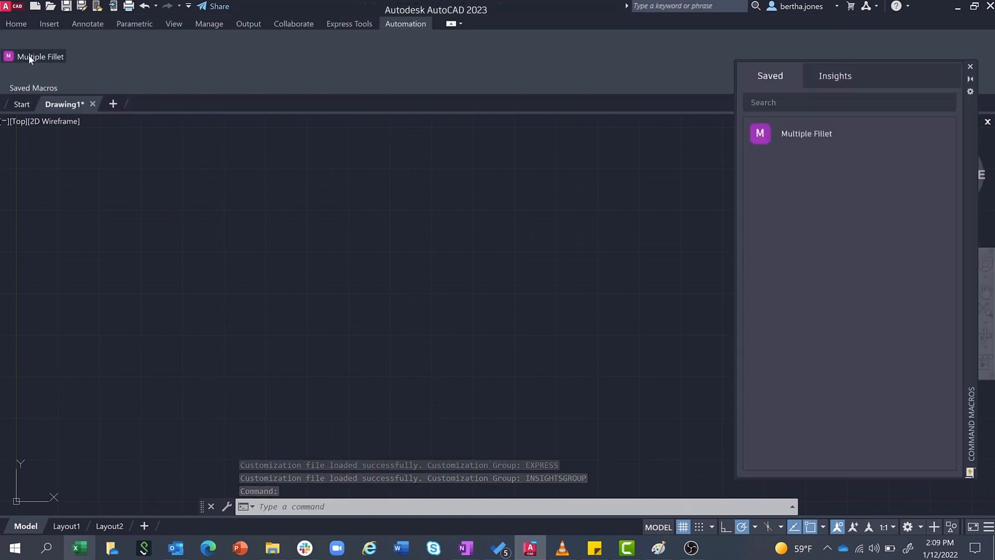
mouse_move(385, 187)
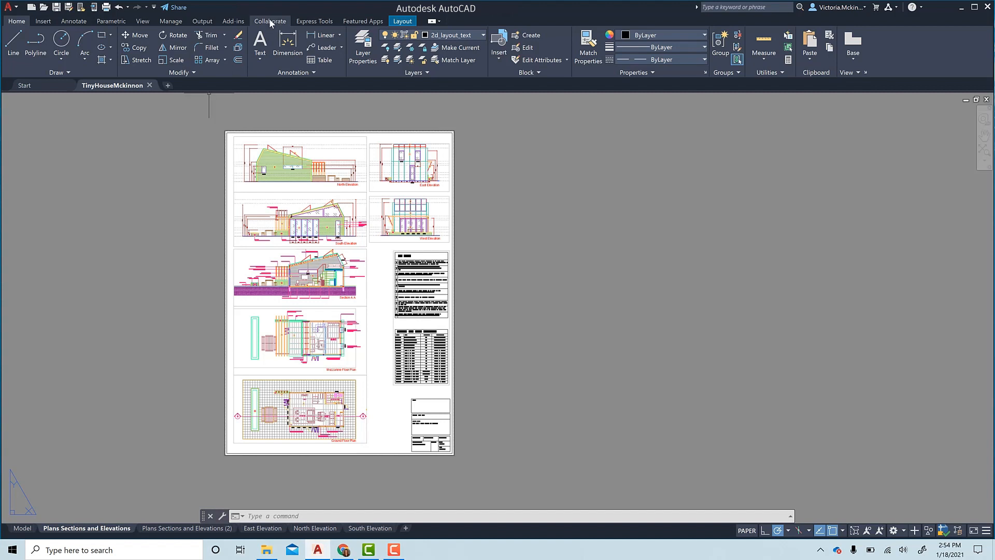
- Queue the TinyHouseMckinnon sheets for Push to Autodesk Docs, excluding the first Plans Sections and Elevations sheet
click(270, 20)
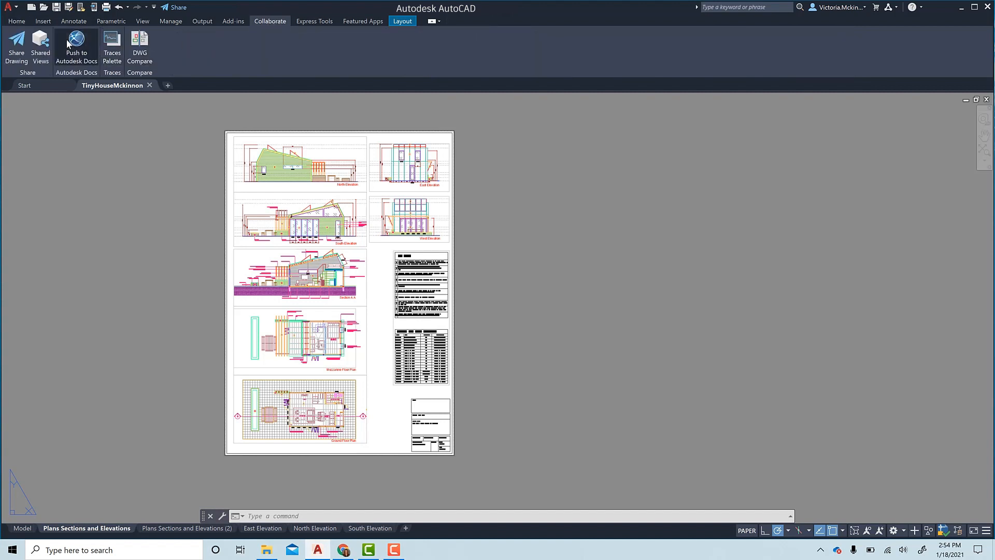
click(76, 41)
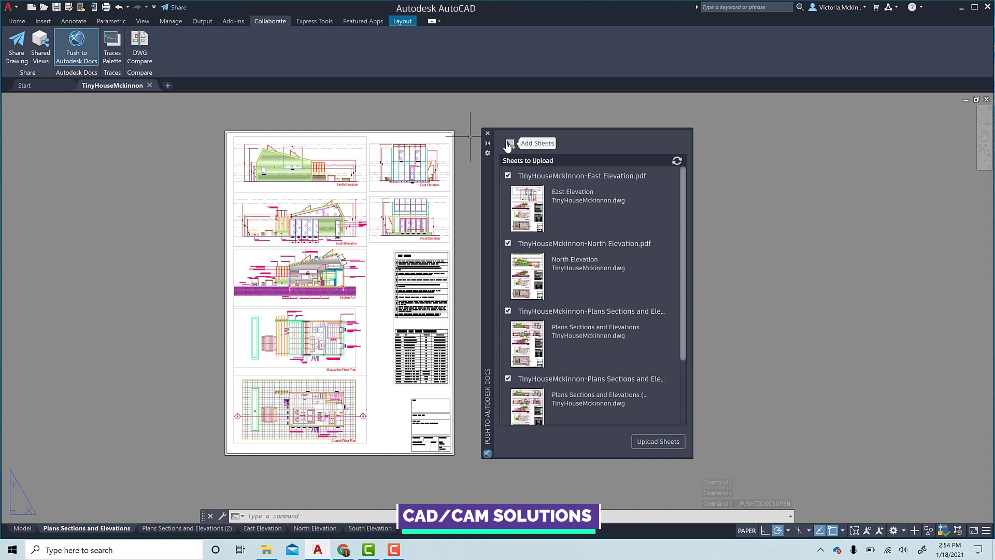
mouse_move(549, 151)
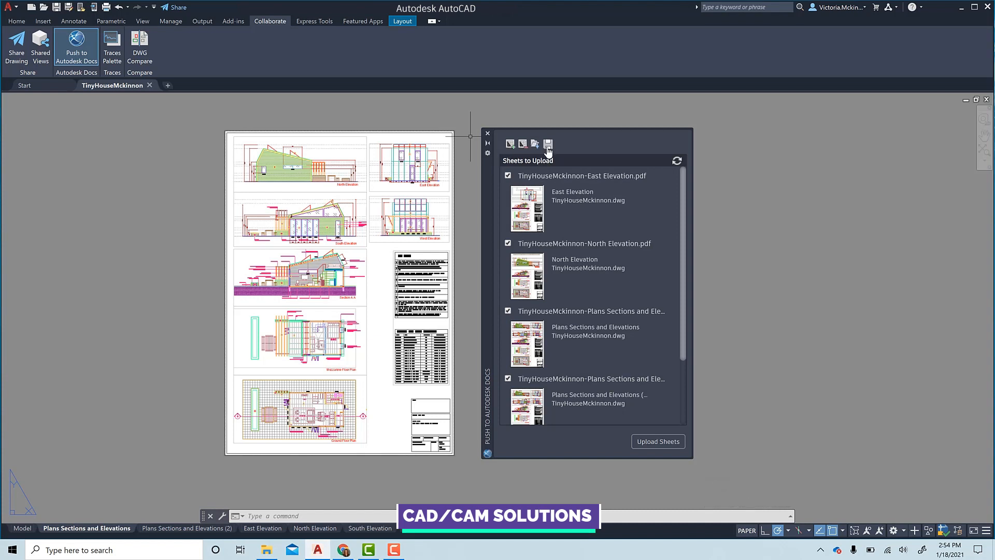
mouse_move(548, 144)
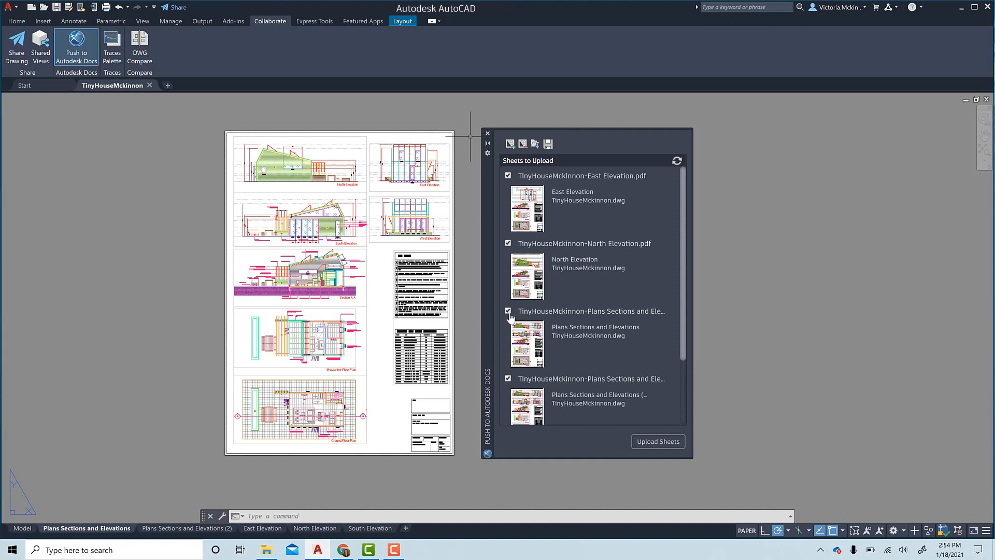
click(508, 311)
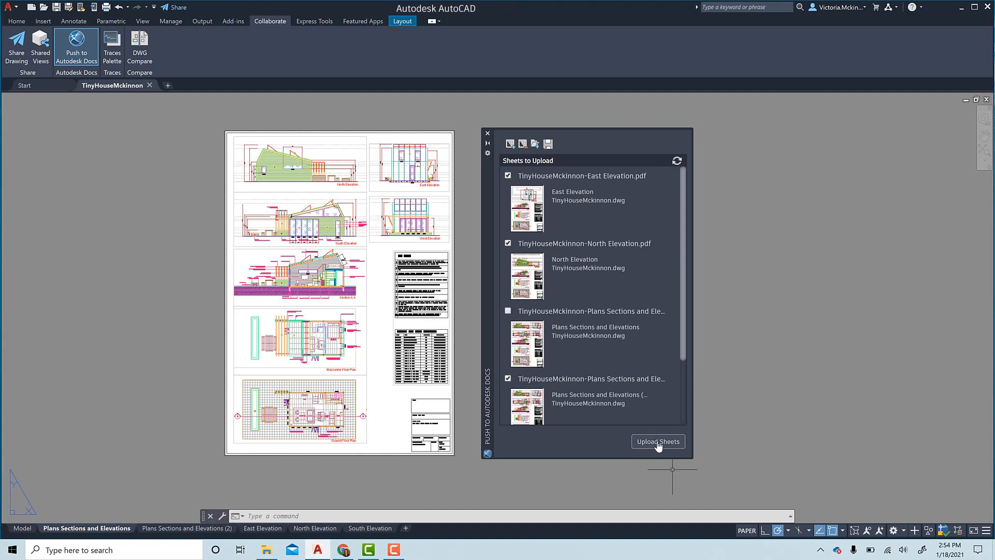
- Upload the four checked sheets as PDFs to the Pacific Center Campus 9.WIP folder
click(659, 441)
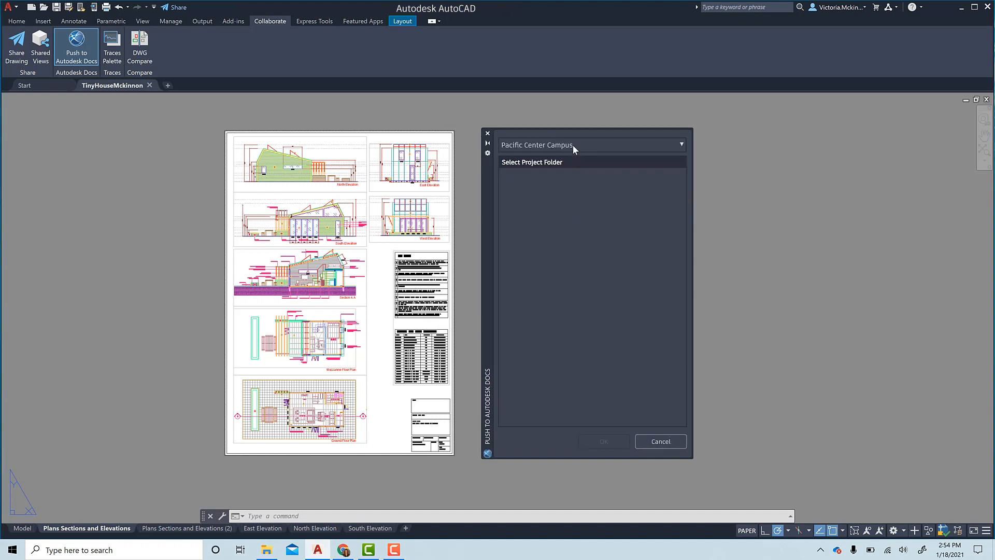
click(680, 144)
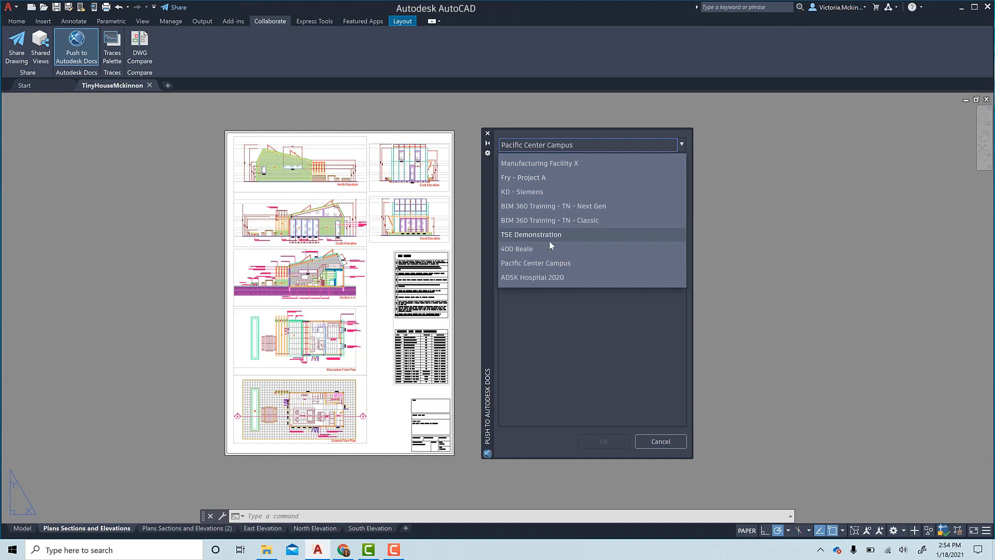
click(535, 264)
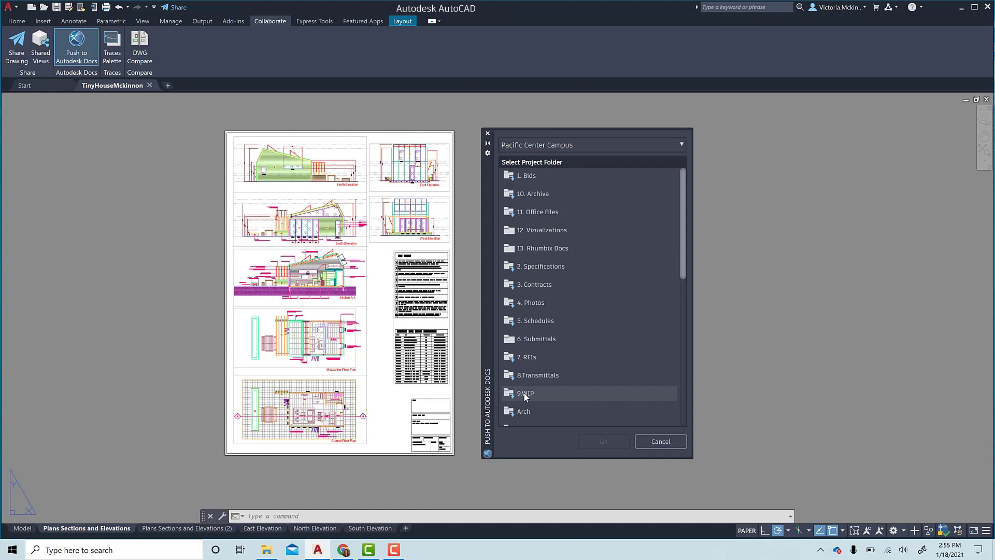
click(525, 393)
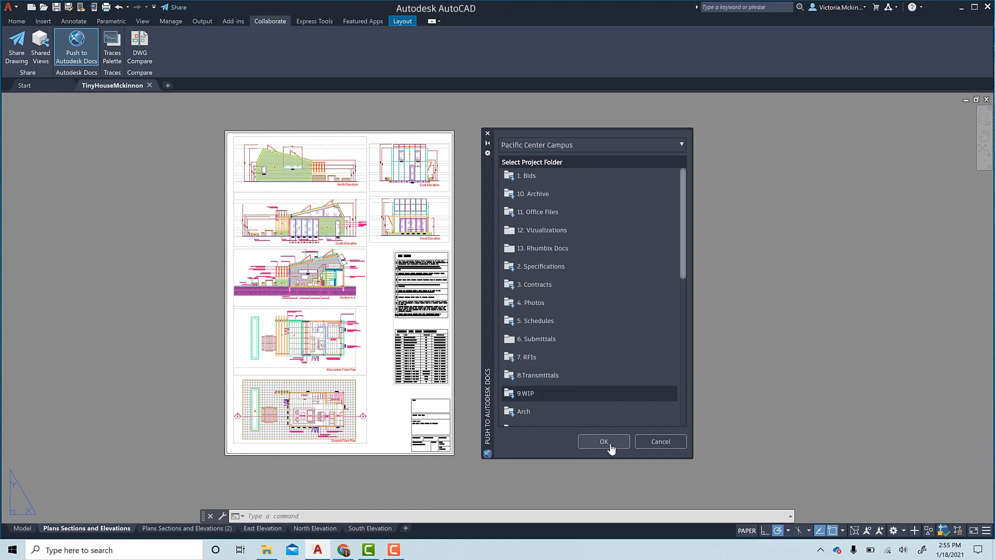
click(603, 441)
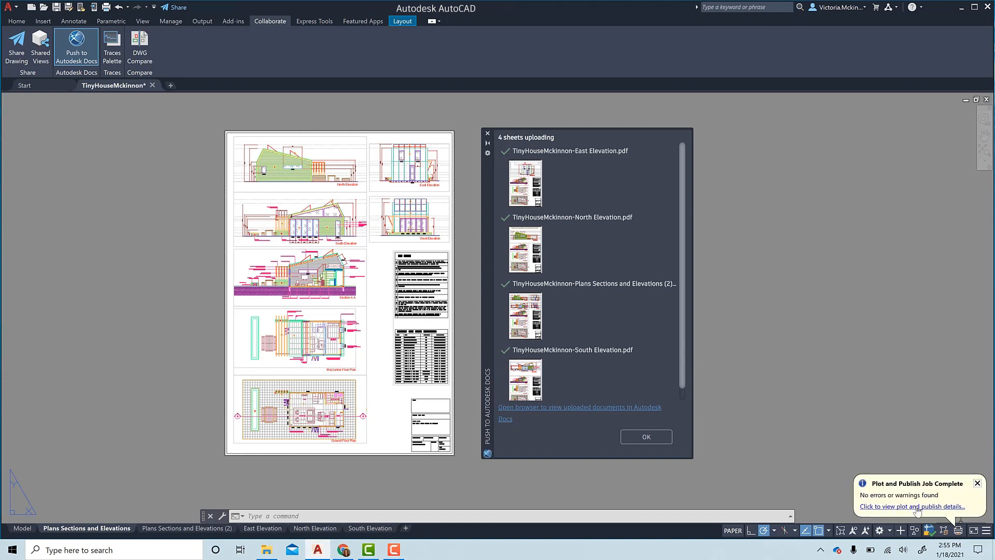
mouse_move(728, 372)
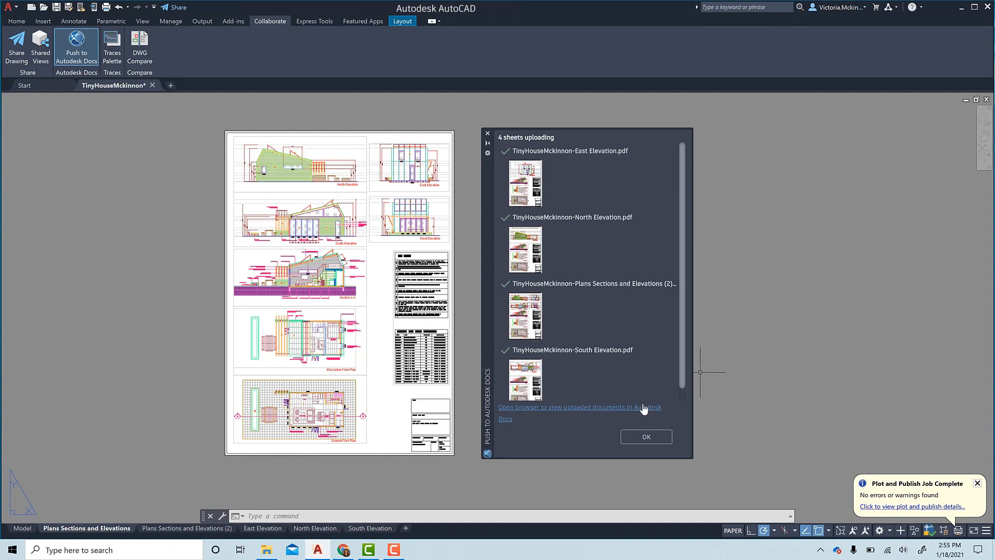
mouse_move(640, 411)
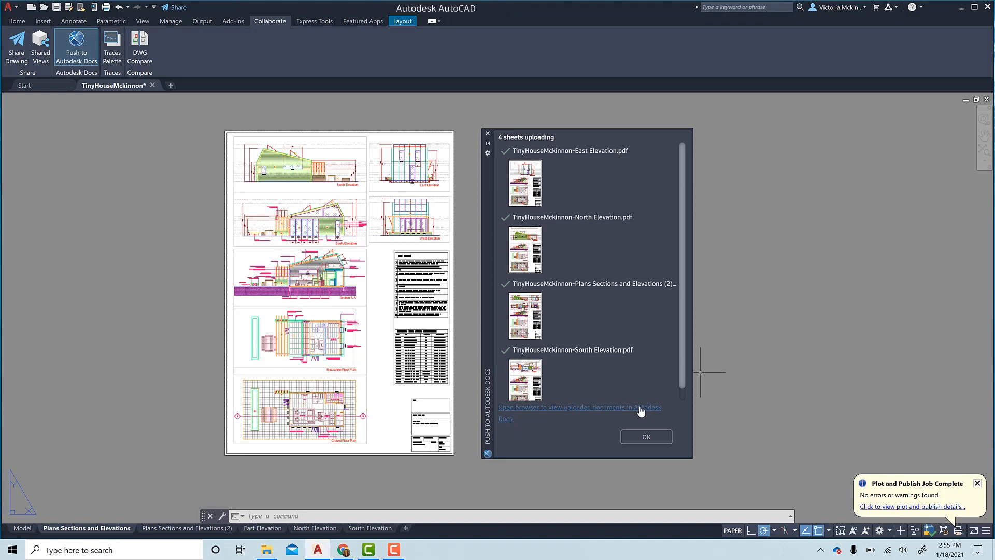
- View the uploaded PDFs in BIM 360's 9.WIP folder and open the North Elevation sheet
click(579, 406)
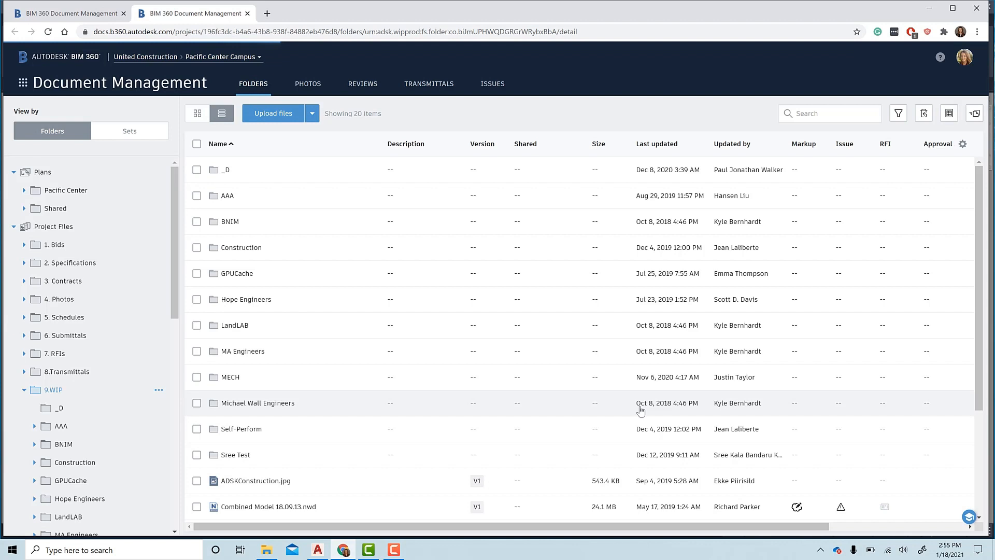
scroll(down, 3)
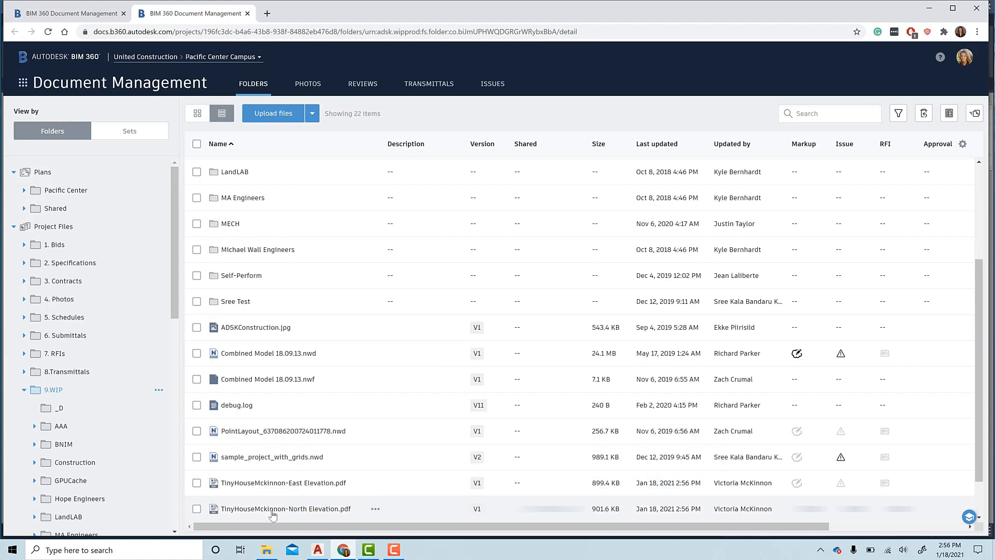
double_click(285, 508)
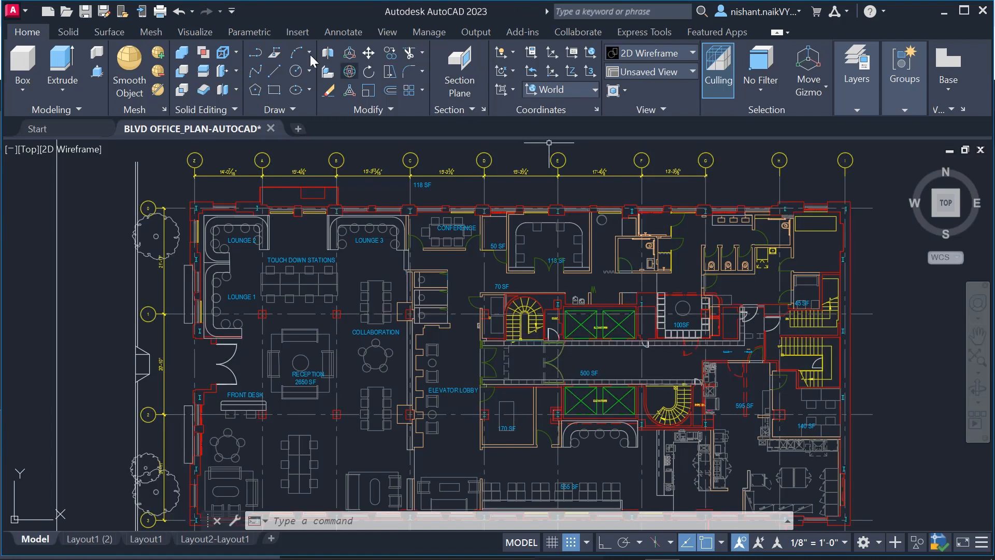
- Share the BLVD office plan with a link allowing recipients to edit and save a copy
click(579, 32)
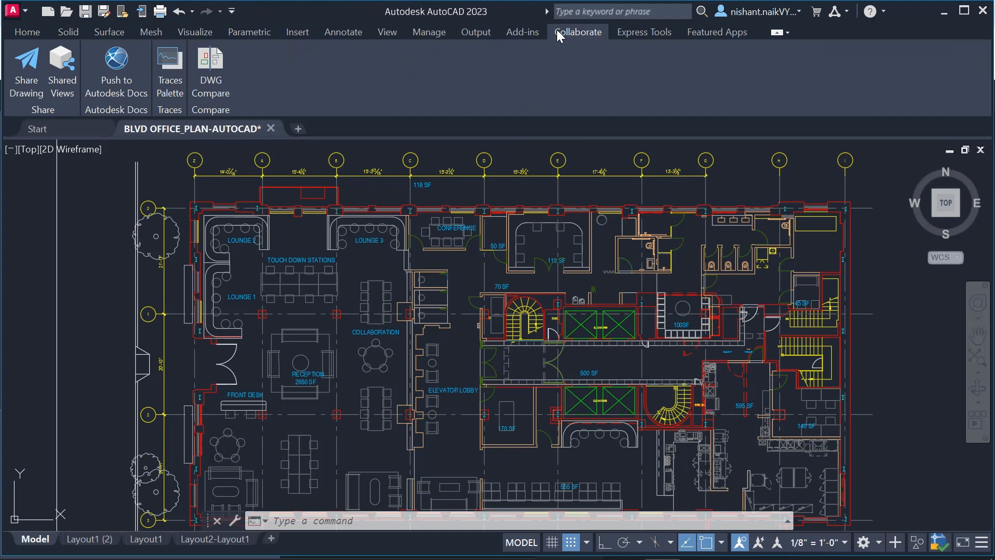
mouse_move(41, 154)
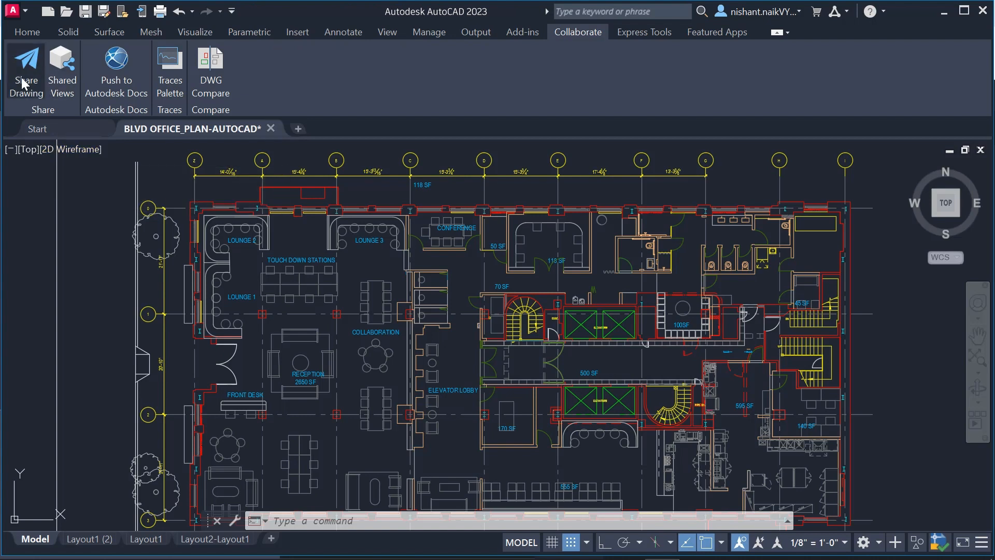
click(25, 60)
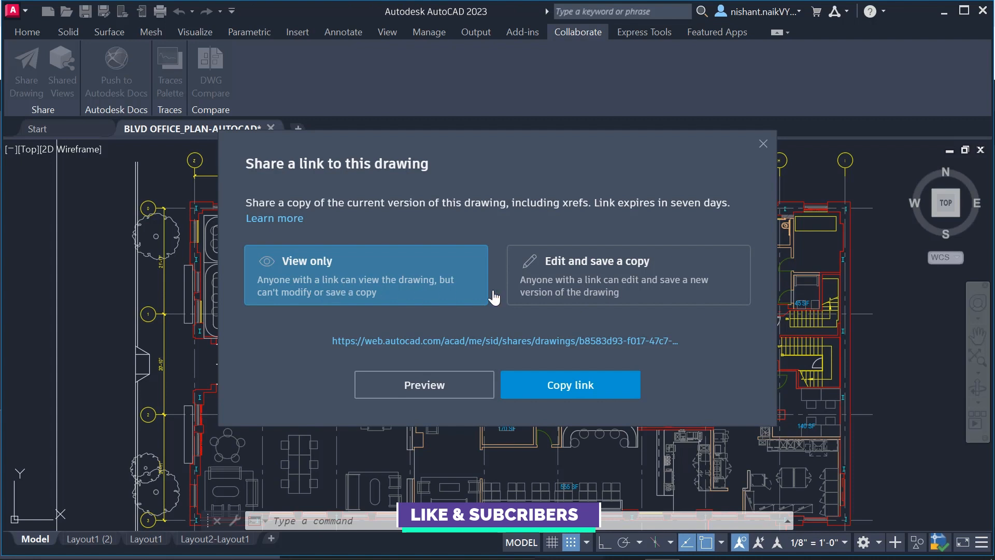
click(628, 275)
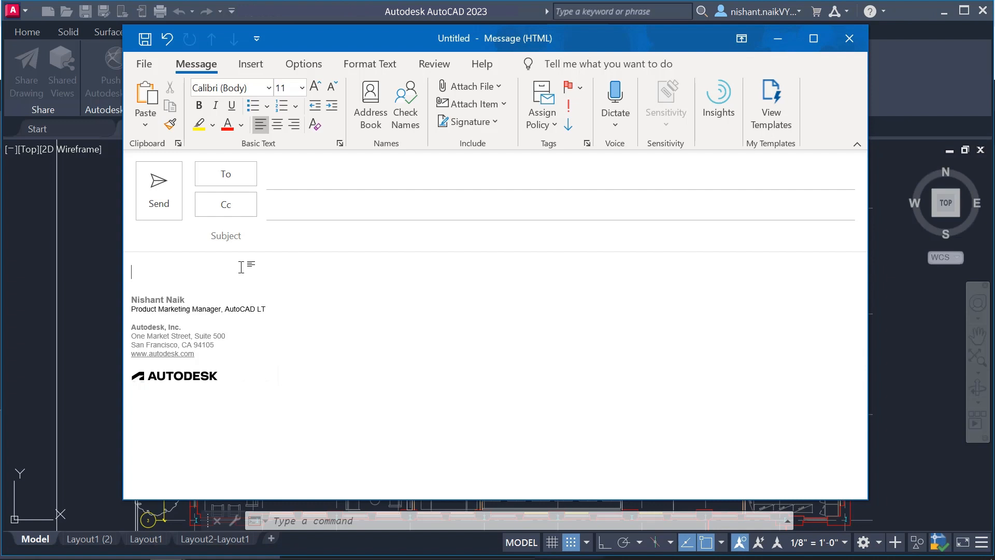
- Paste the web.autocad.com share link into the Outlook message body and switch to Chrome
text(https://web.autocad.com/acad/me/sid/shares/drawings/10ccca52-23a8-4f85-a920-273af91a2d23/editor)
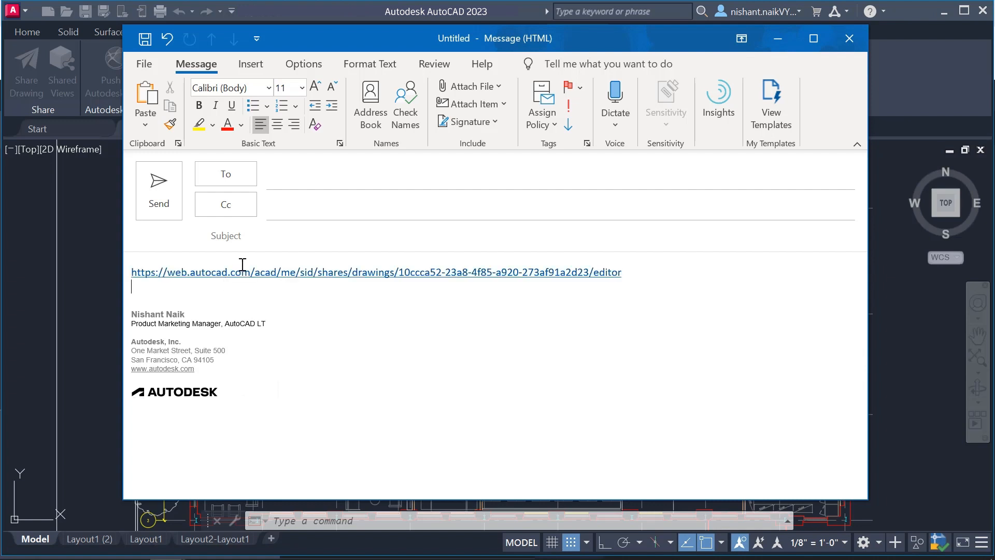
mouse_move(169, 321)
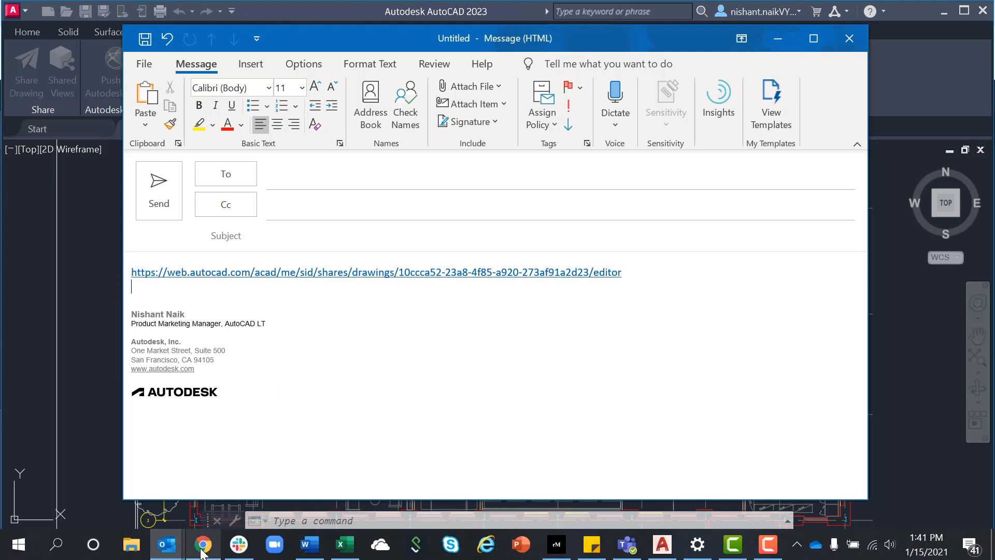
click(203, 543)
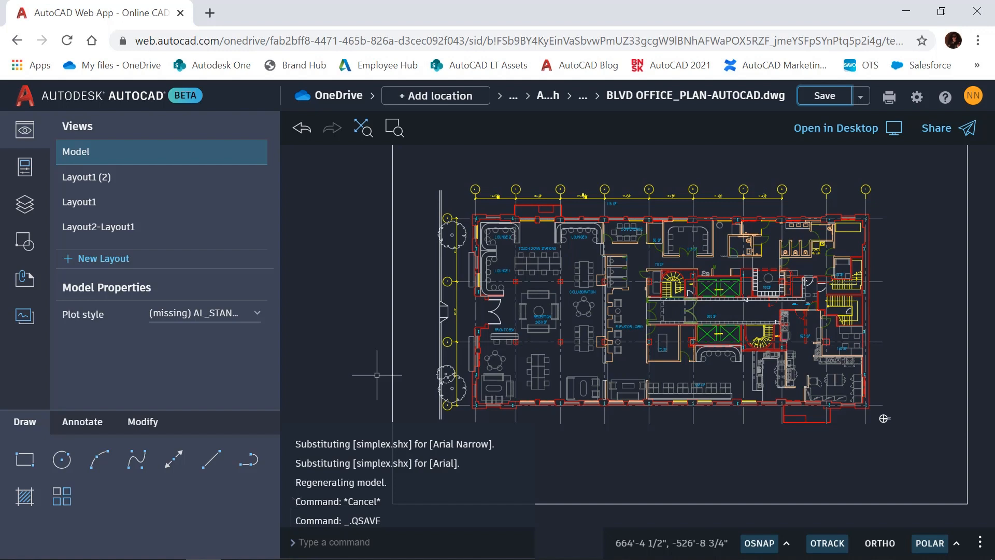
- Load the shared BLVD office plan in the AutoCAD Web App
click(835, 128)
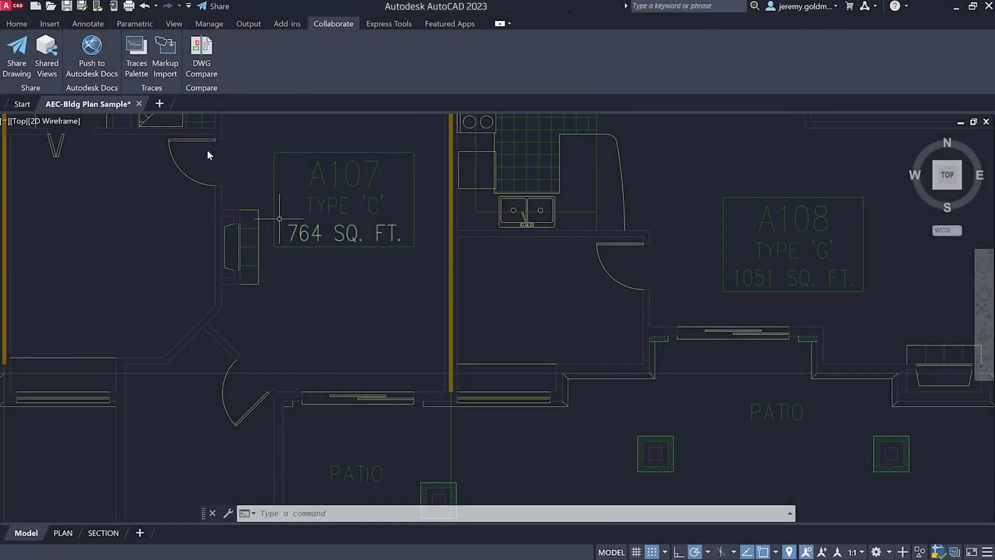
- Create a new trace with a revision cloud noted 'Remove closet' over the A107–A108 closet
click(136, 54)
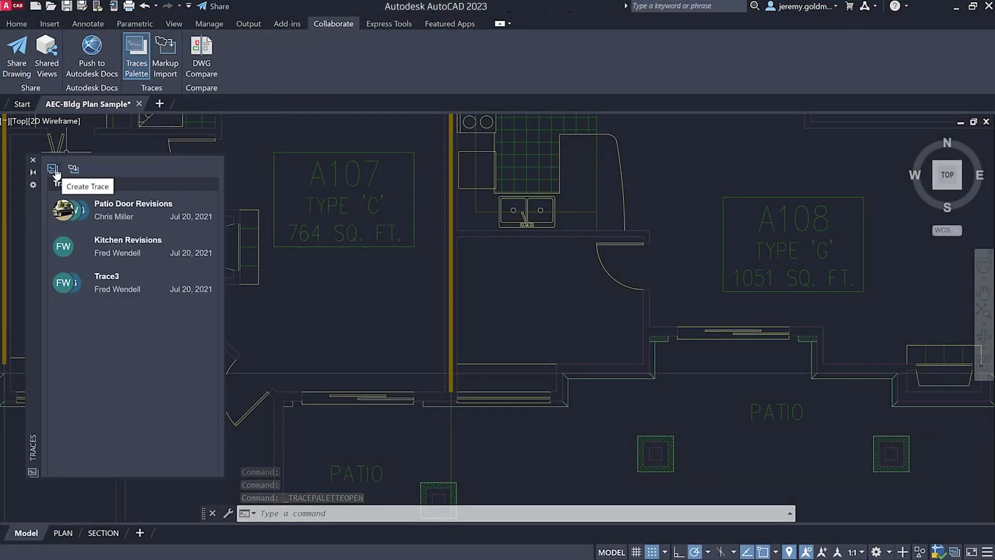
click(50, 169)
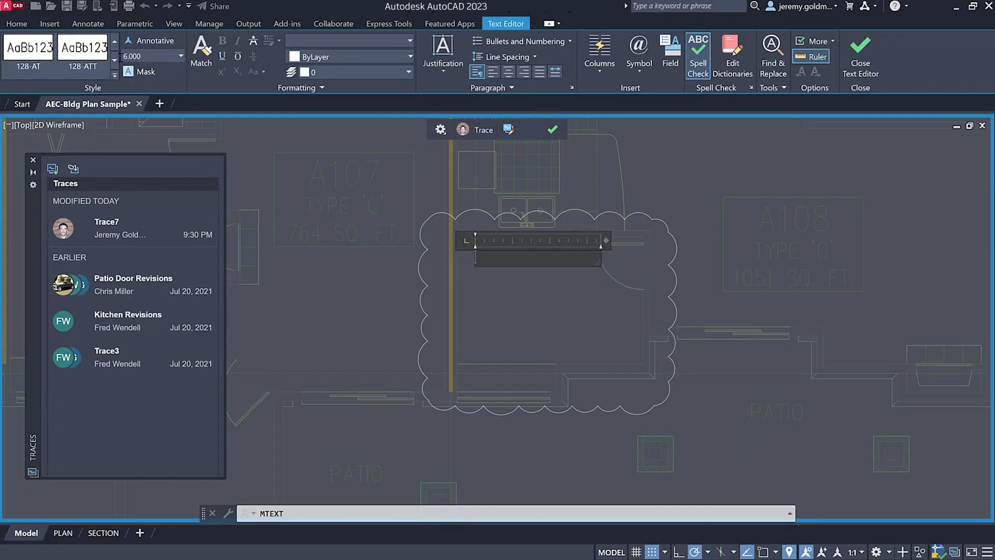
text(Remove closet)
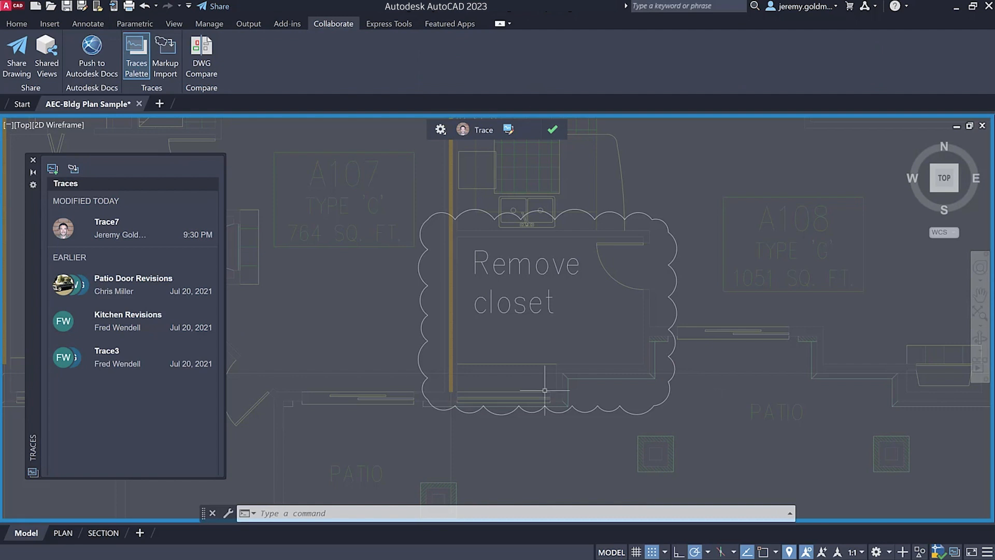
mouse_move(147, 293)
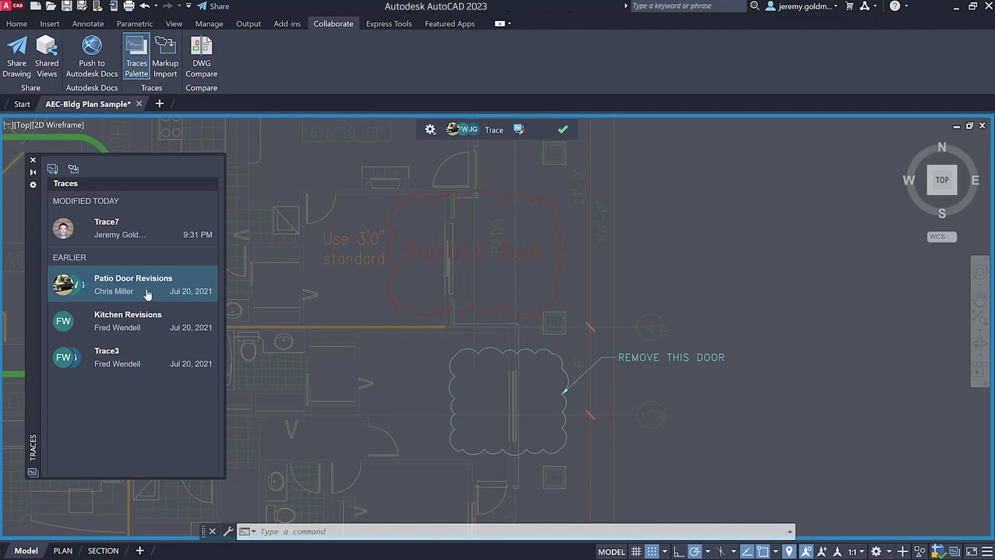
mouse_move(457, 132)
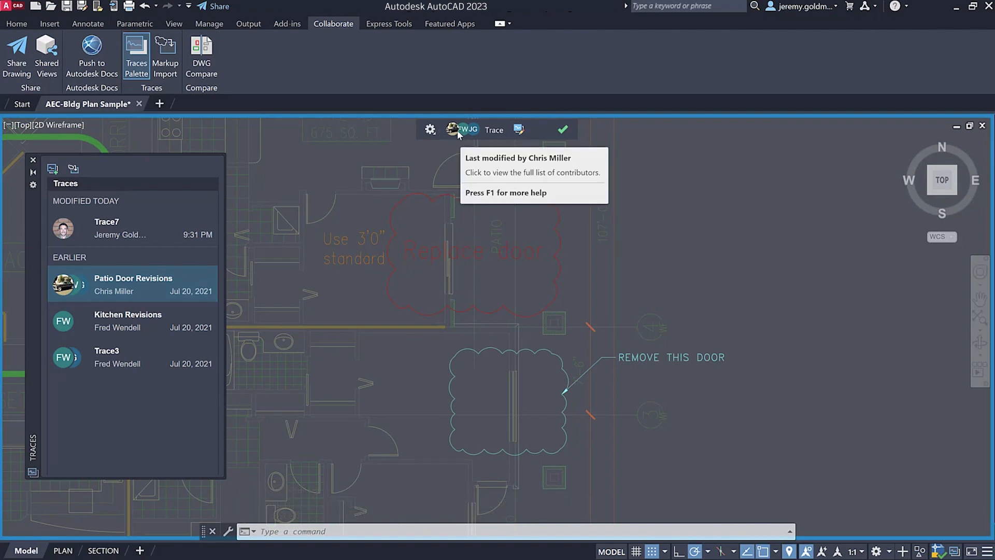
- Hide one contributor's markups in Patio Door Revisions and show the trace's management actions
click(458, 130)
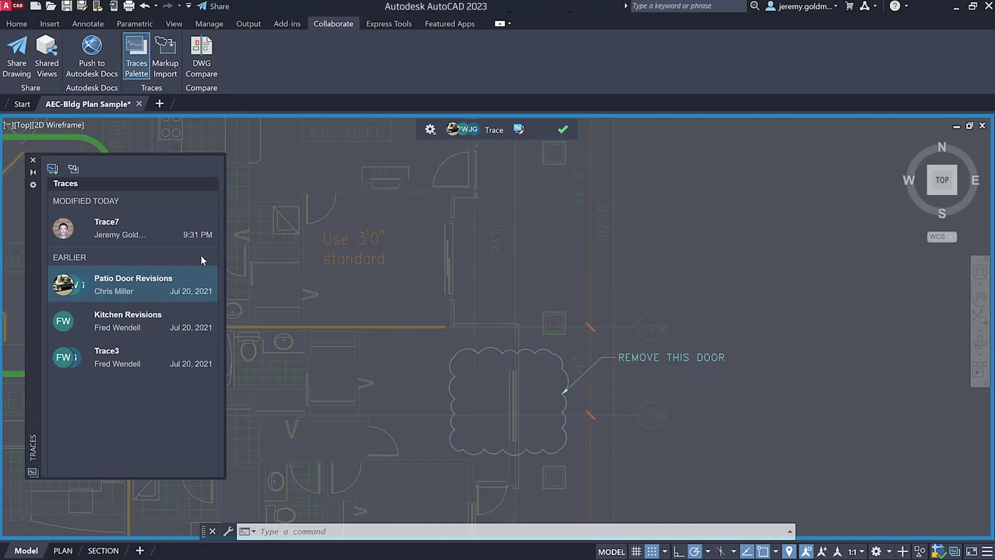
right_click(133, 284)
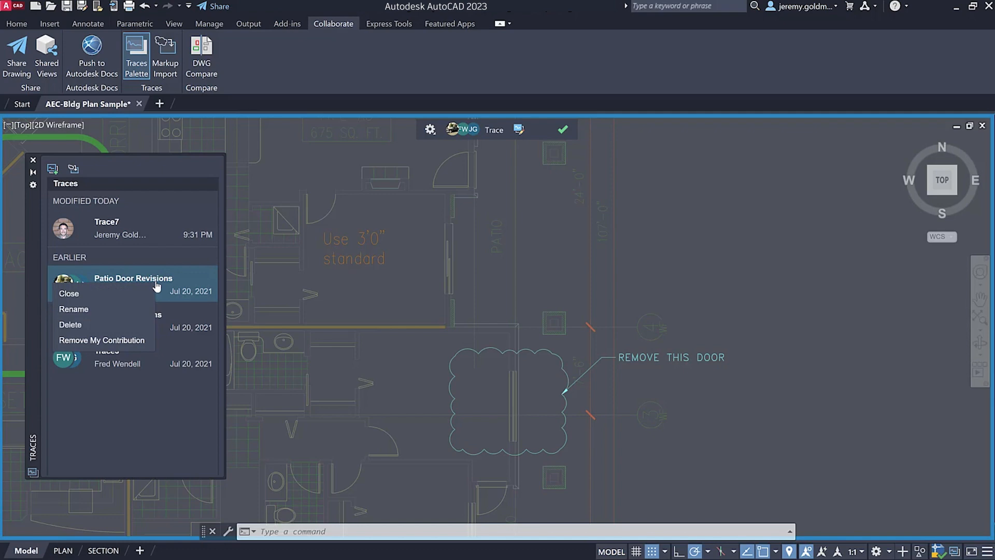